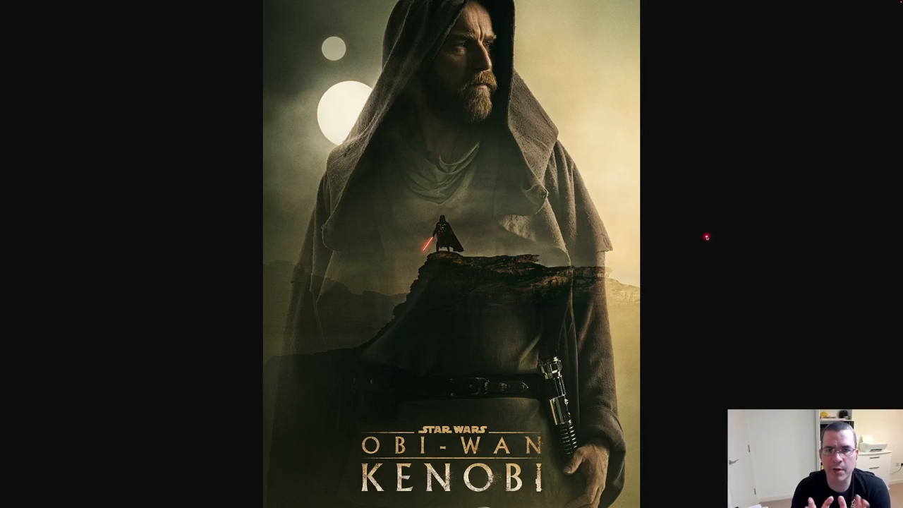
Bring up IntelliJ IDEA with the java101 project and the AppTest class in view.
click(810, 384)
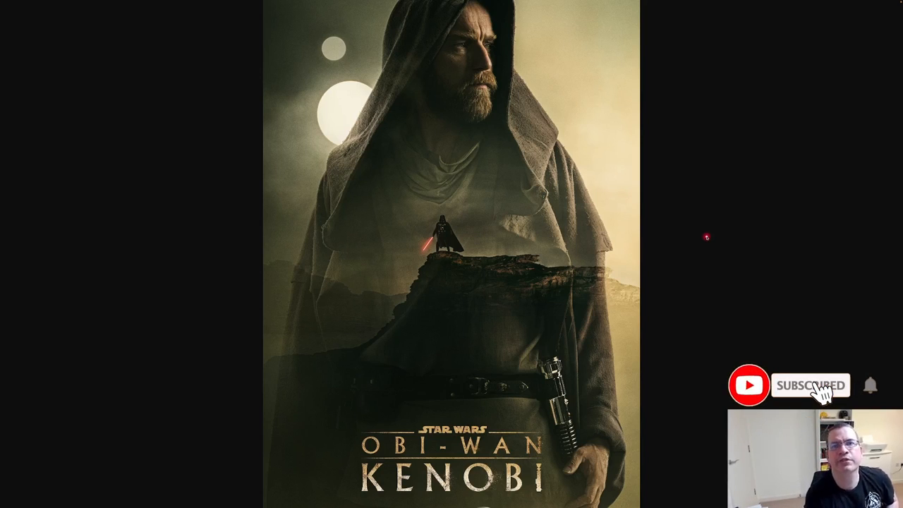
click(870, 384)
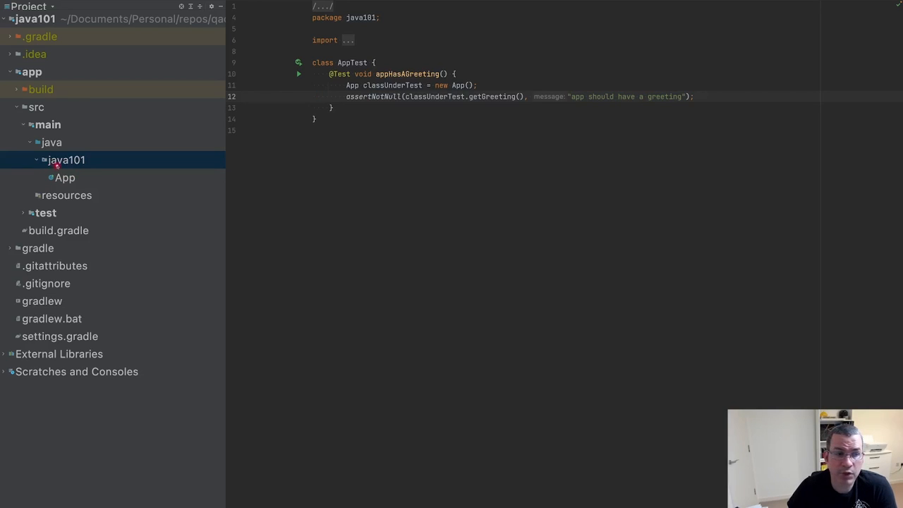
Create a new Java class PrimitiveType in the java101 package and add it to Git.
right_click(65, 159)
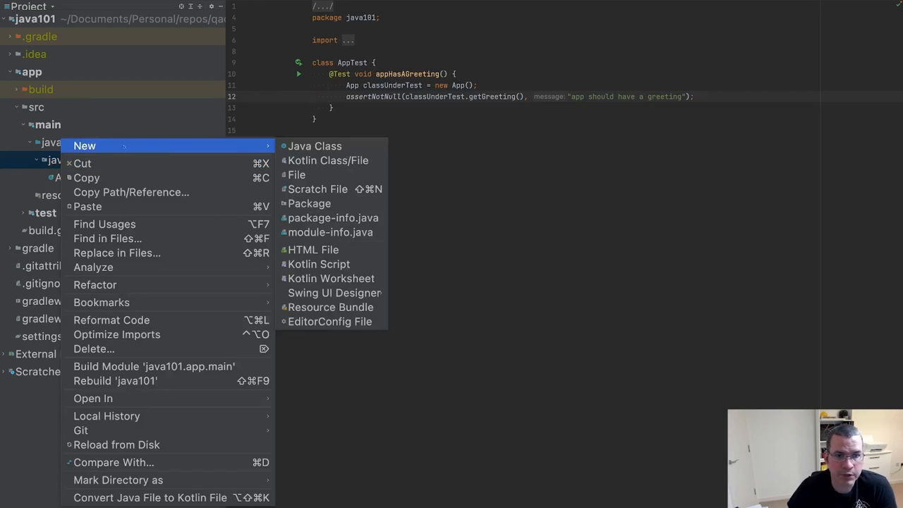
click(313, 145)
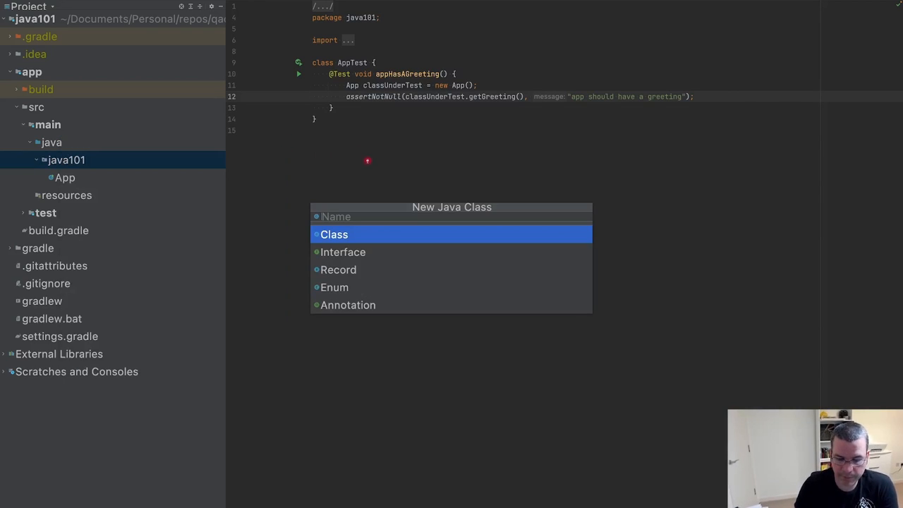
text(Primitive)
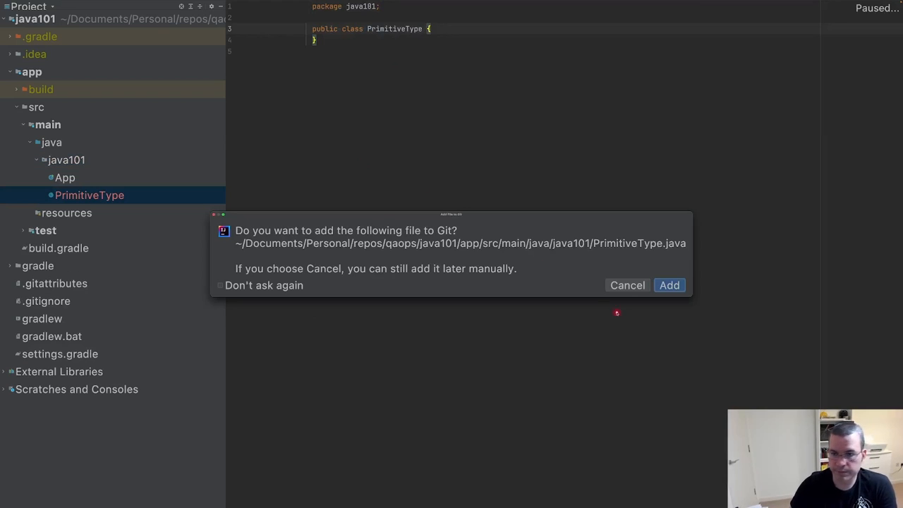
click(669, 285)
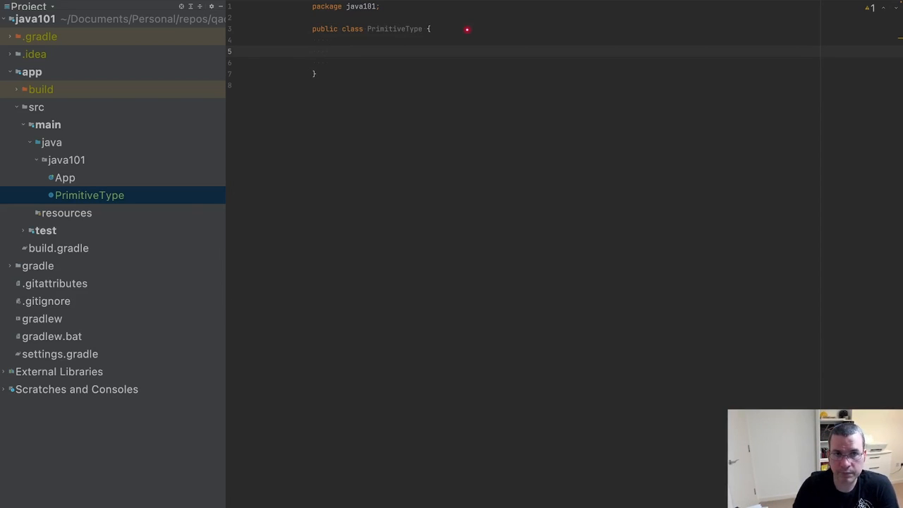
Declare public static void main(String[] args) { inside the PrimitiveType class.
text(public stait)
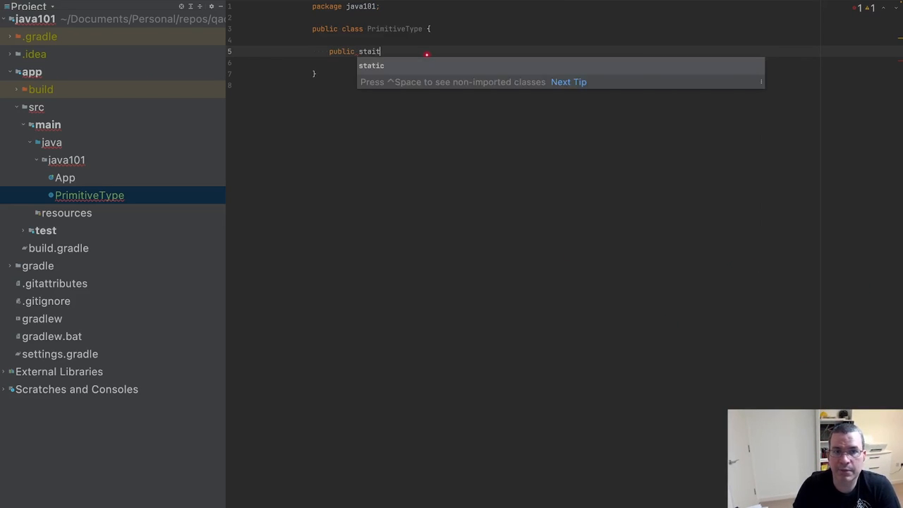
key(Tab)
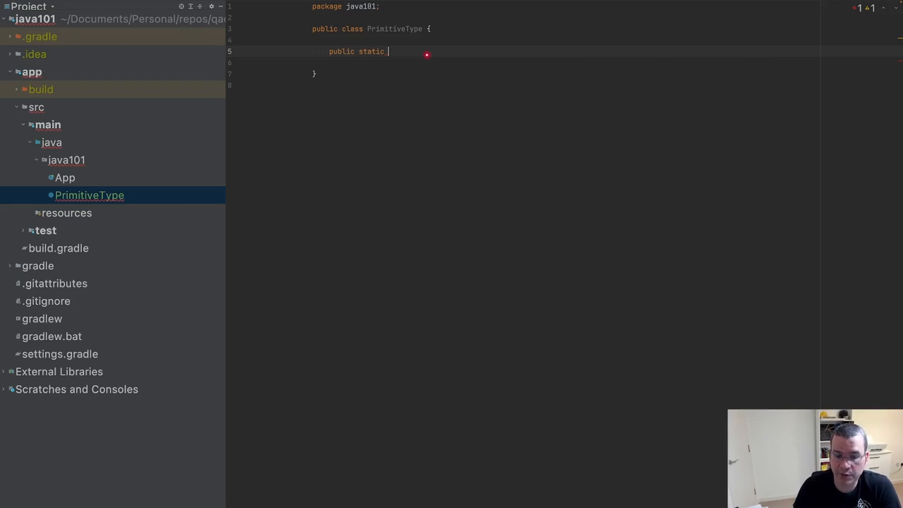
text(void)
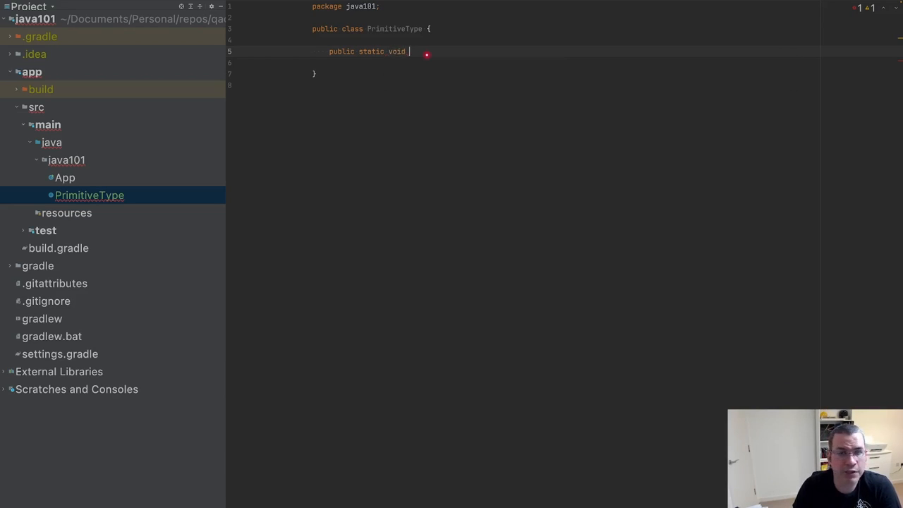
text(main)
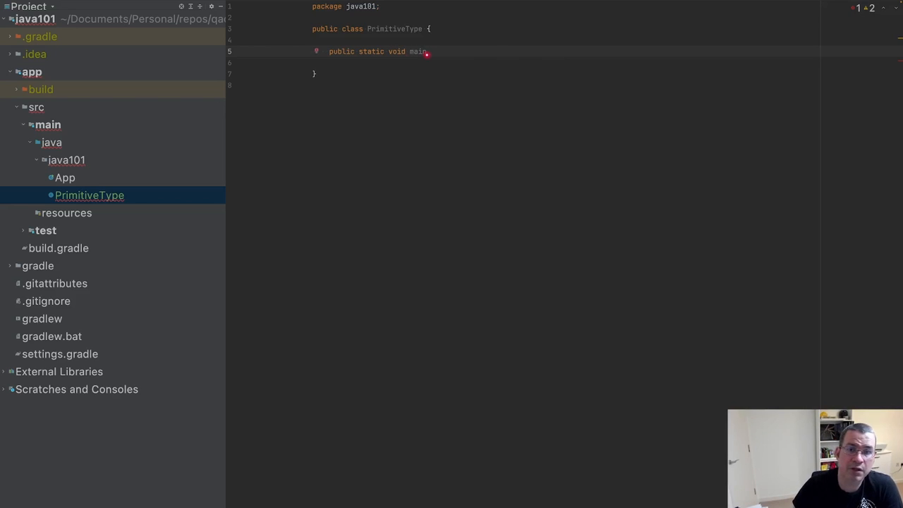
text(())
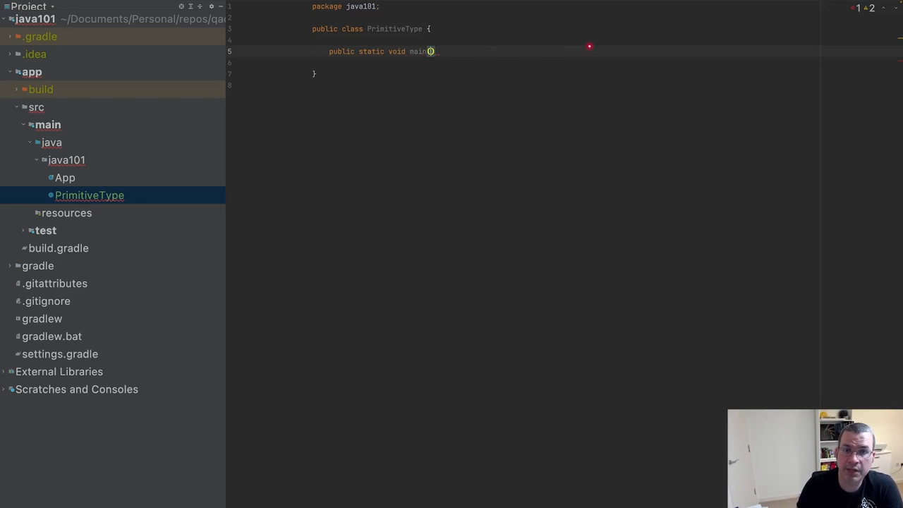
text(S)
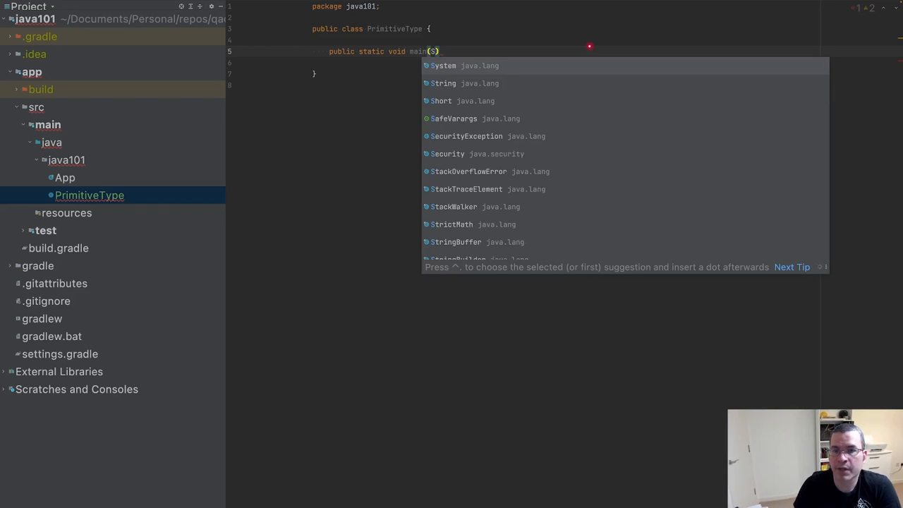
text(tring[)
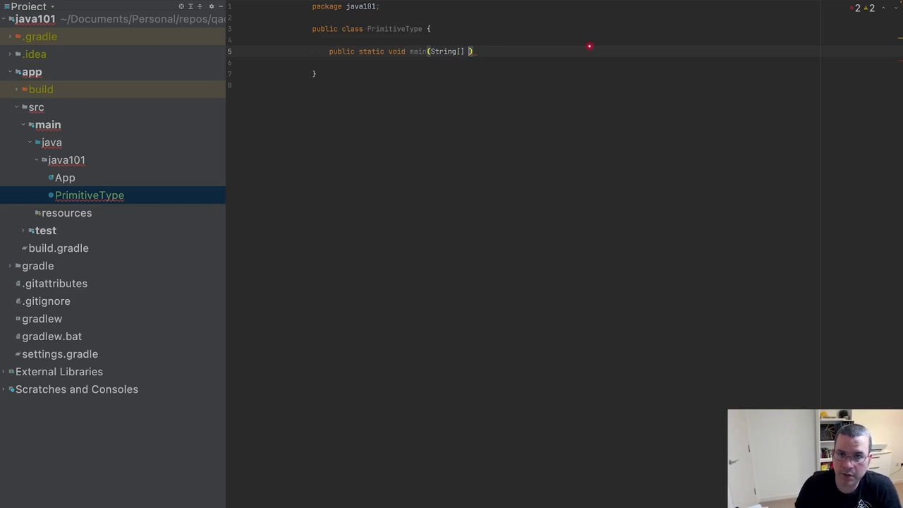
text(args))
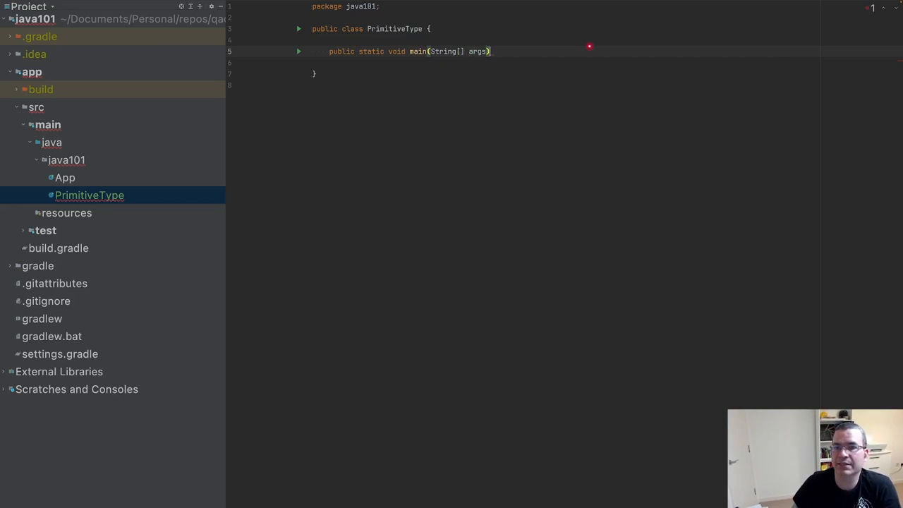
text({)
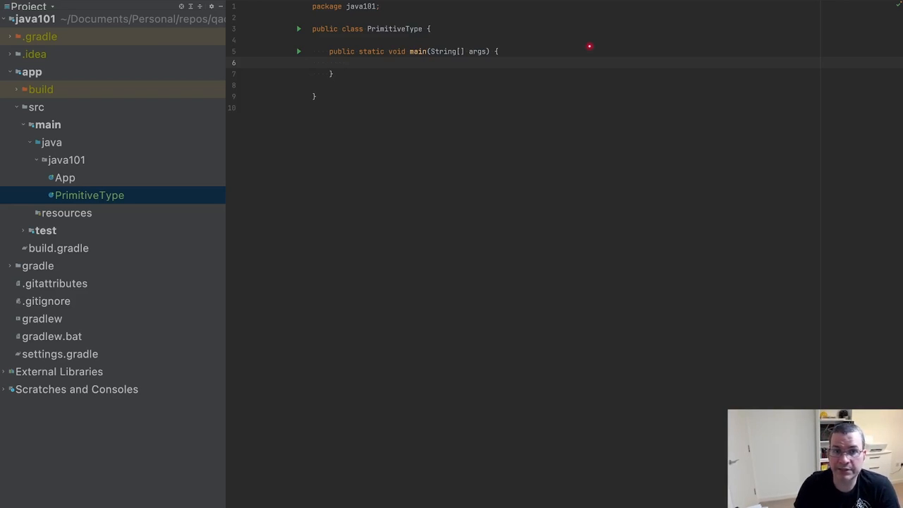
Declare String text = "Any text you want"; inside main.
text(String)
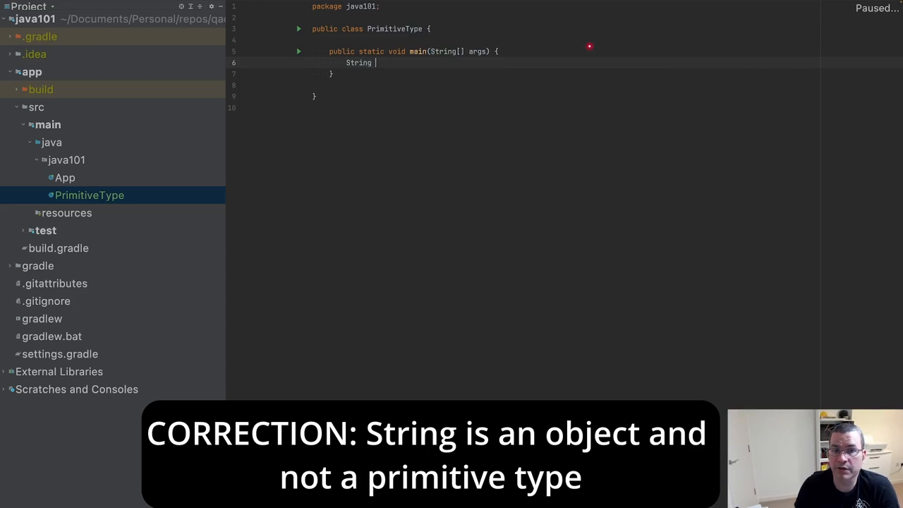
text(text =)
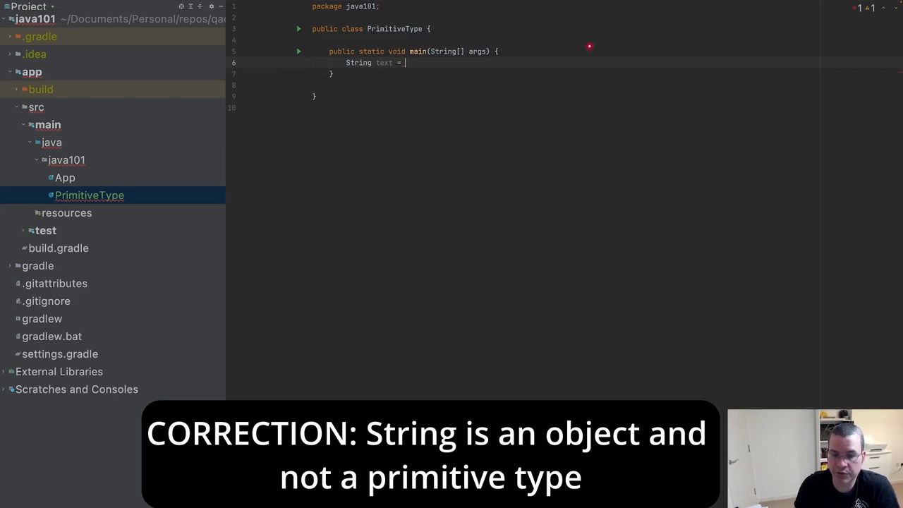
text("")
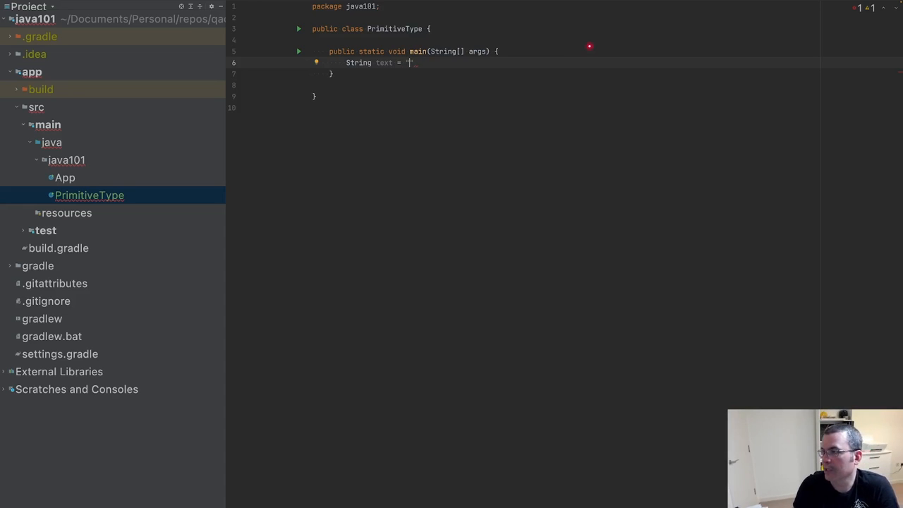
text(Any text o)
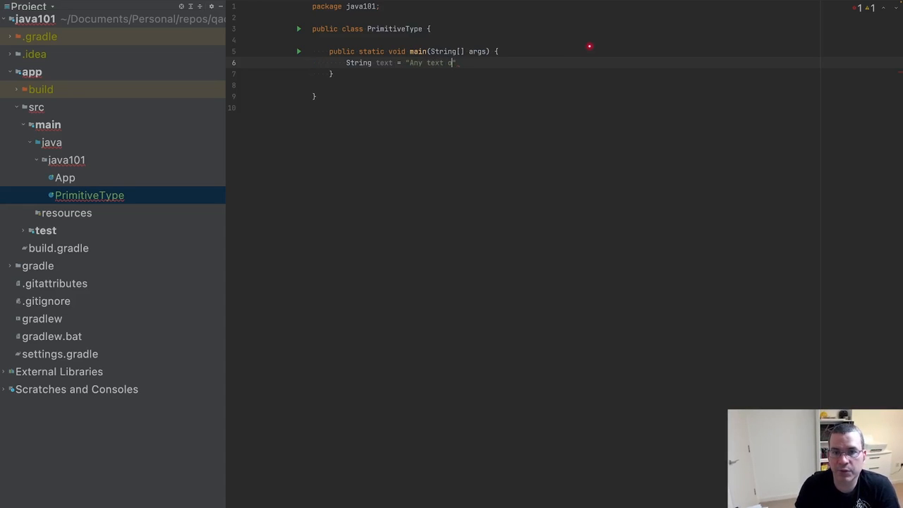
text(you want)
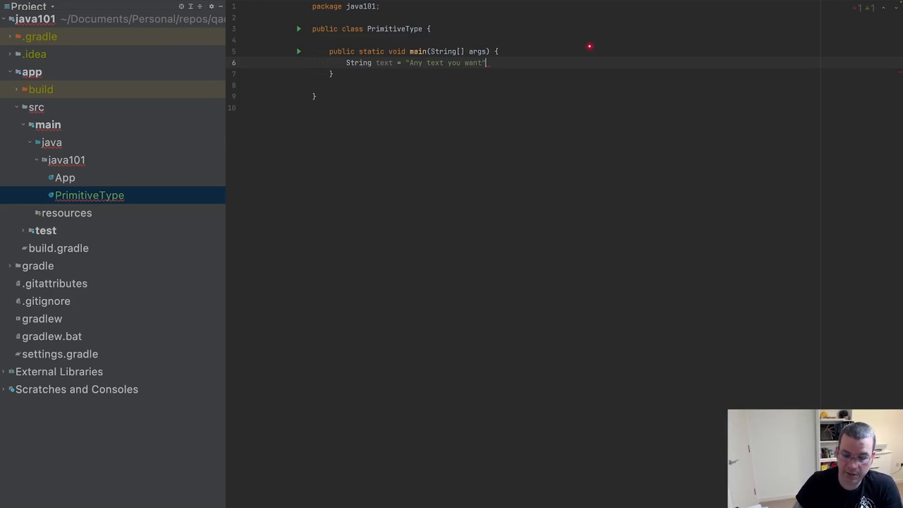
text(;)
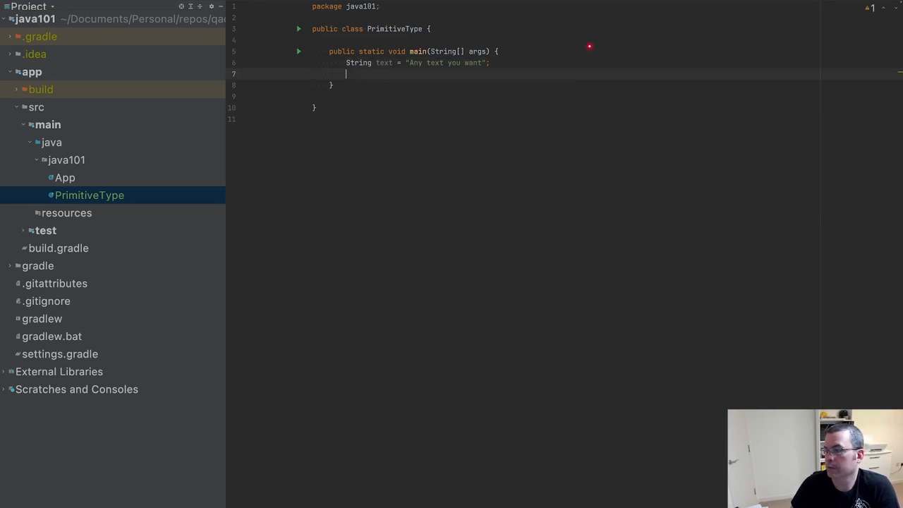
Declare char character = 'C'; and restore the text value "Any text you want".
text(cha)
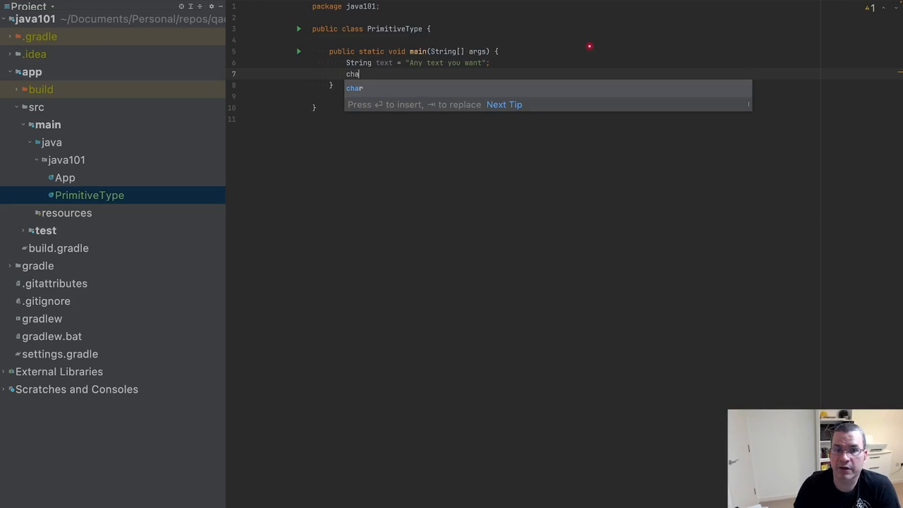
key(Tab)
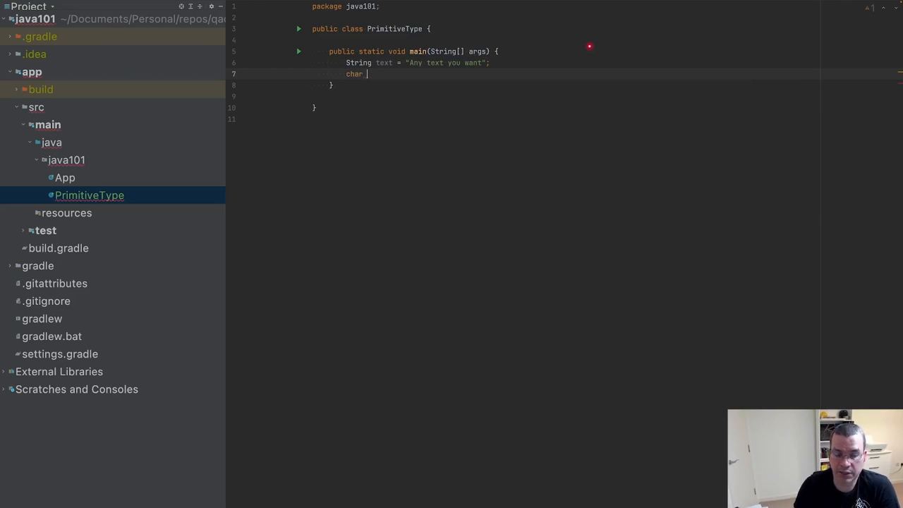
text(characater =)
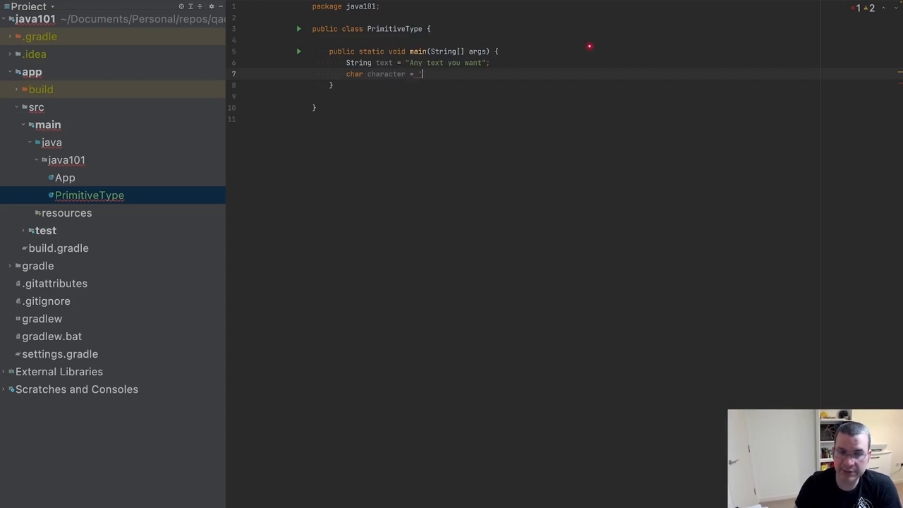
text('C';)
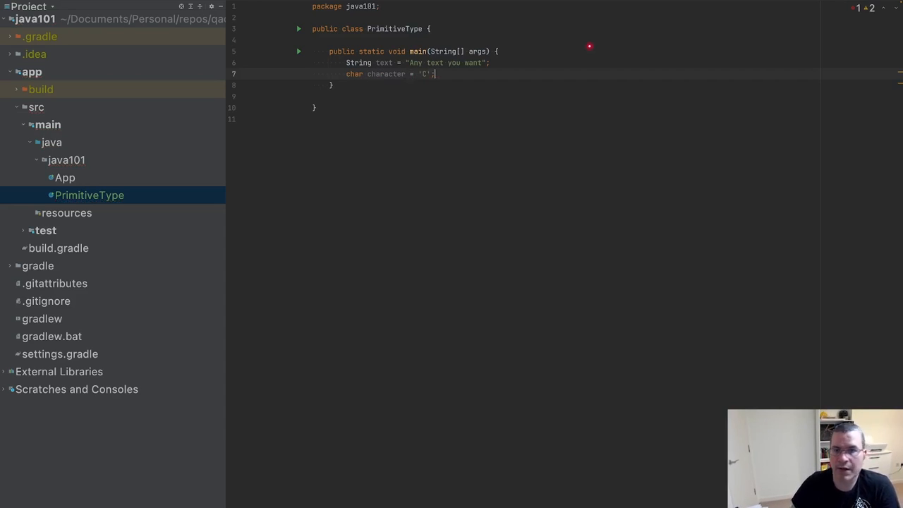
text(asd)
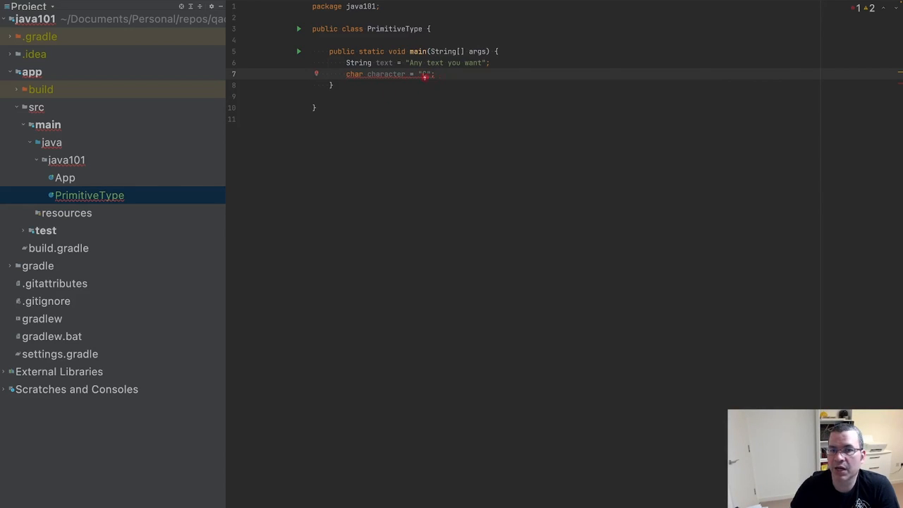
mouse_move(423, 74)
text('C)
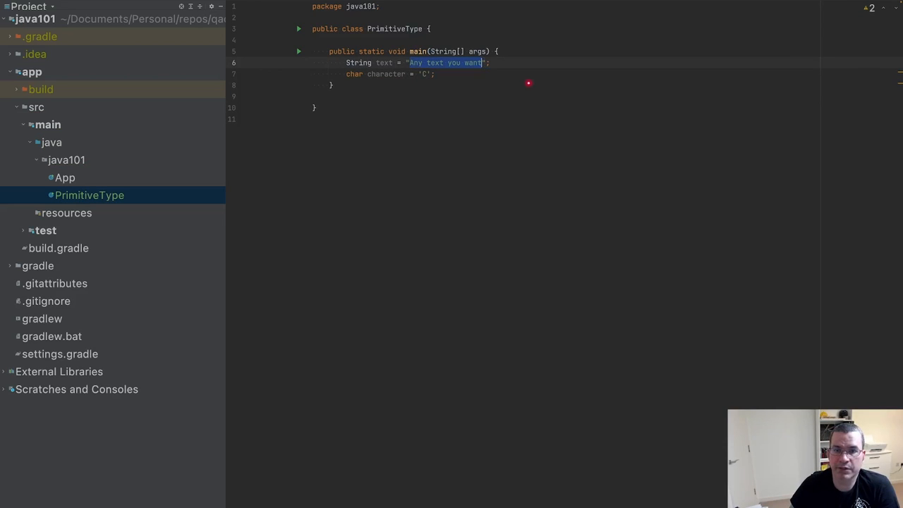
text(A)
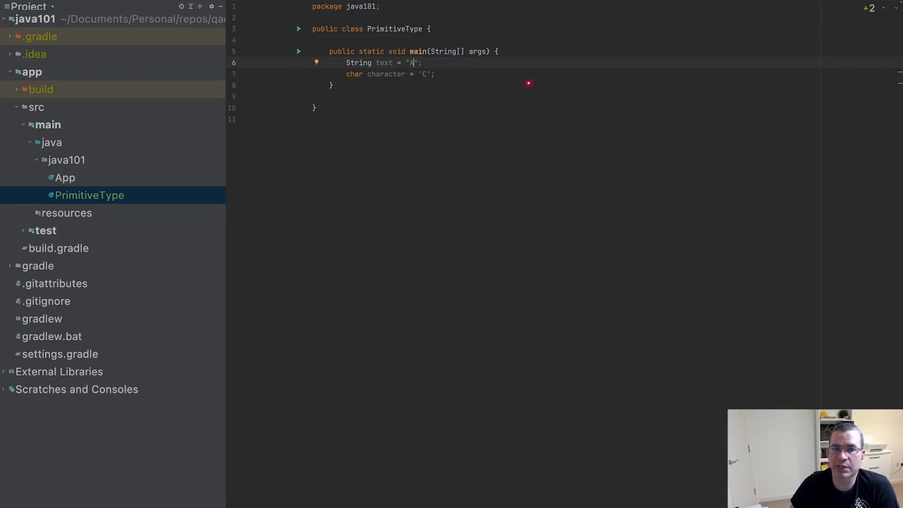
text(Any text you want)
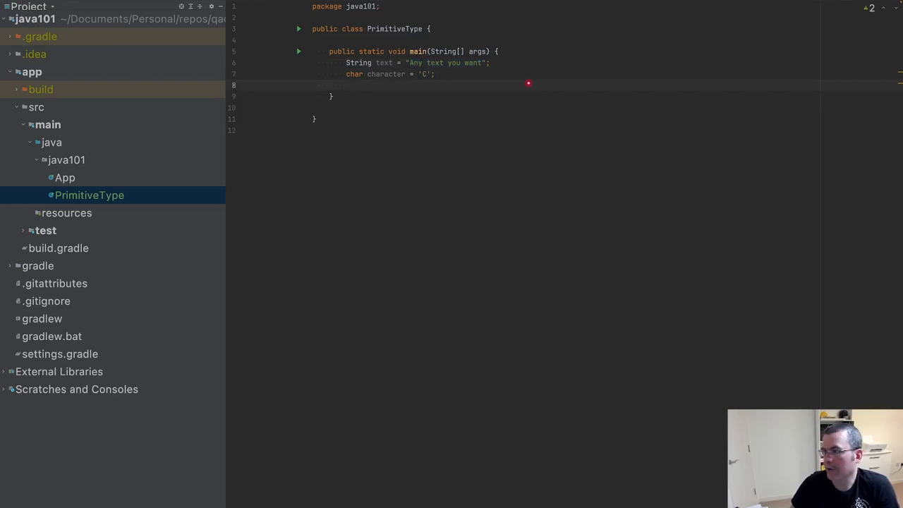
Declare int number = 10; and boolean result = true; on separate lines.
text(int number = 10;)
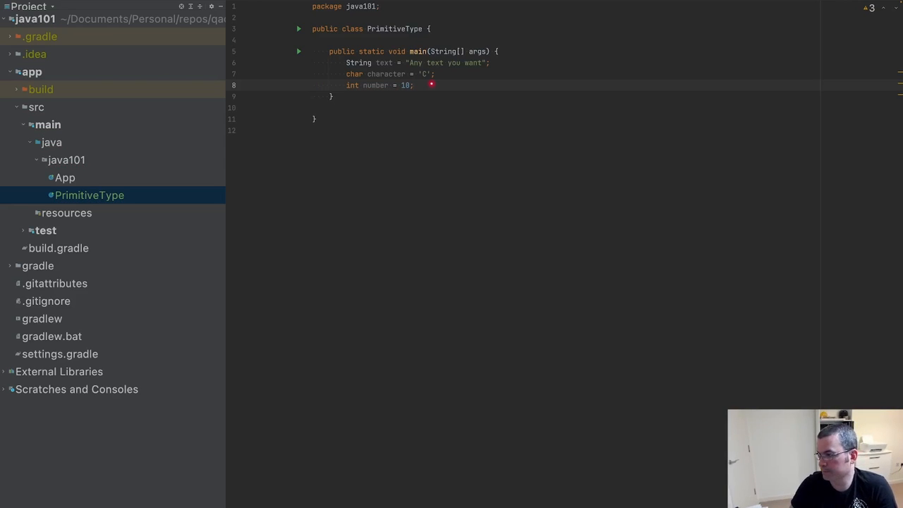
key(enter)
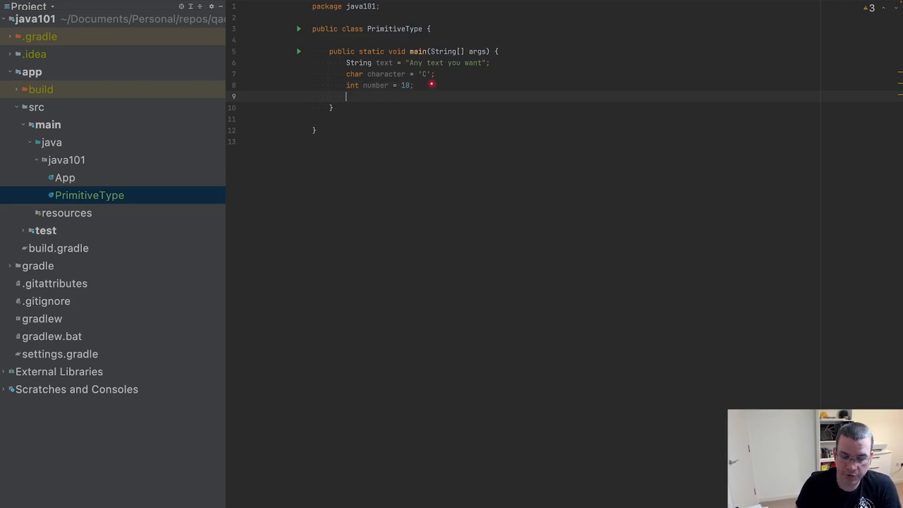
text(boolean)
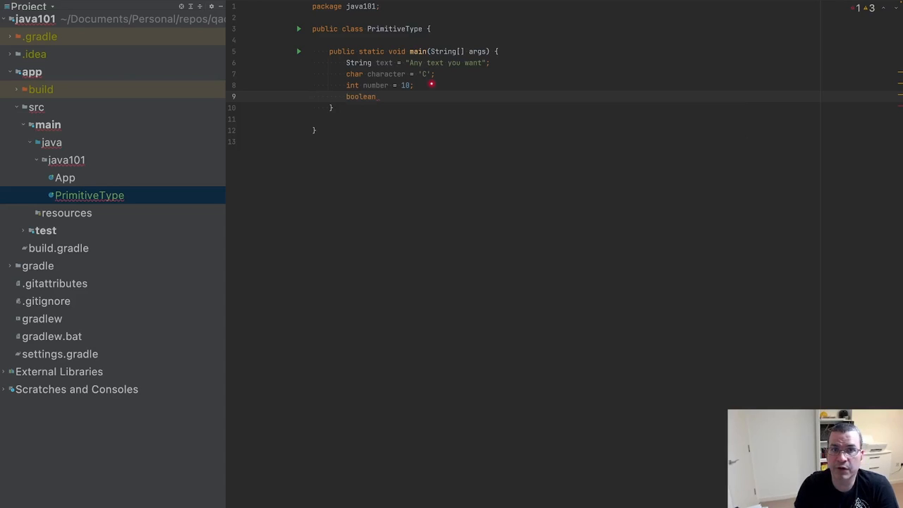
text(reus)
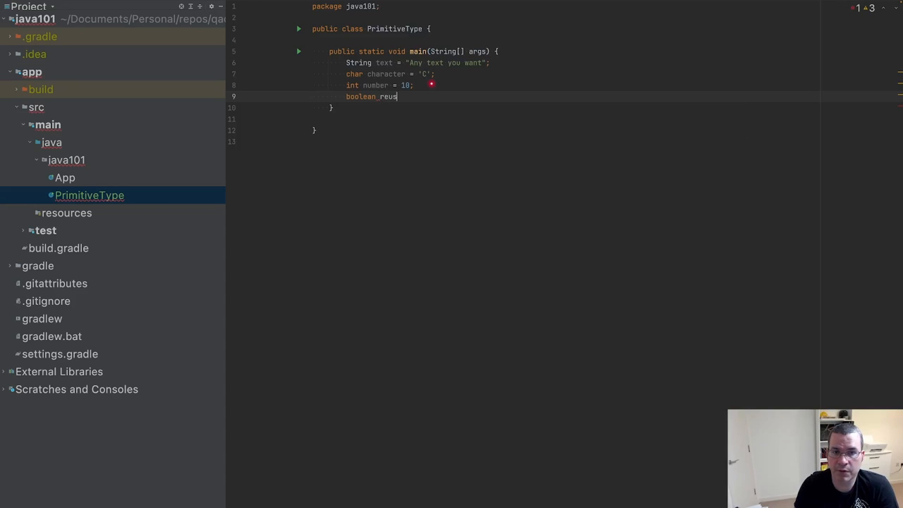
text(result =)
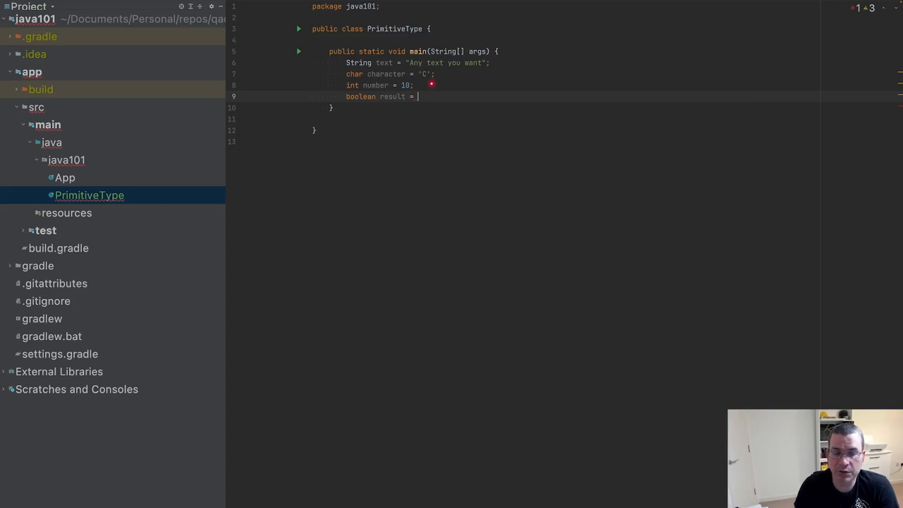
text(true;)
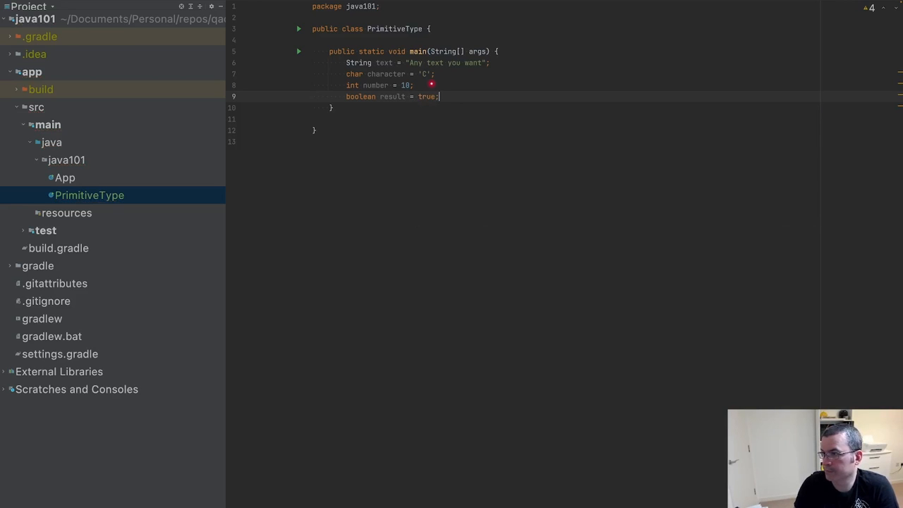
Declare float floatNumber = 0.02f; and float floatNumber2 = 0.03f;.
text(float fl)
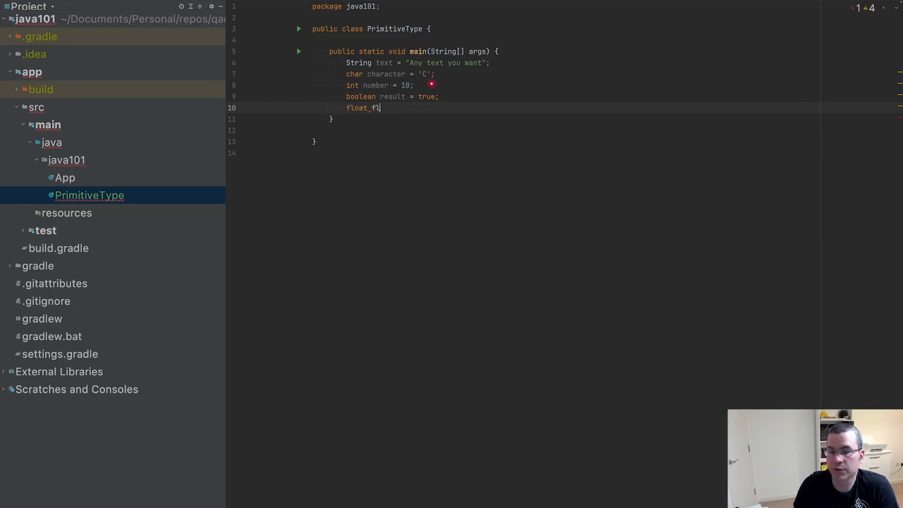
text(oatNumber)
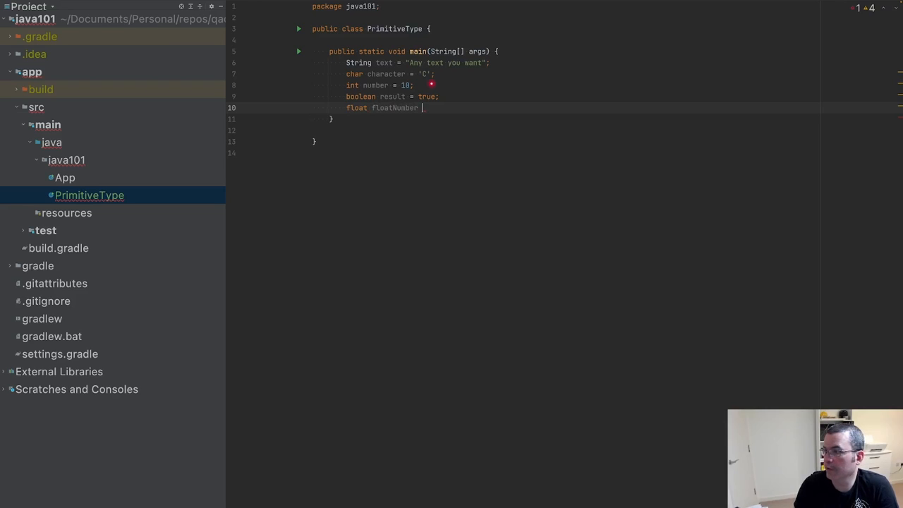
text(= 3)
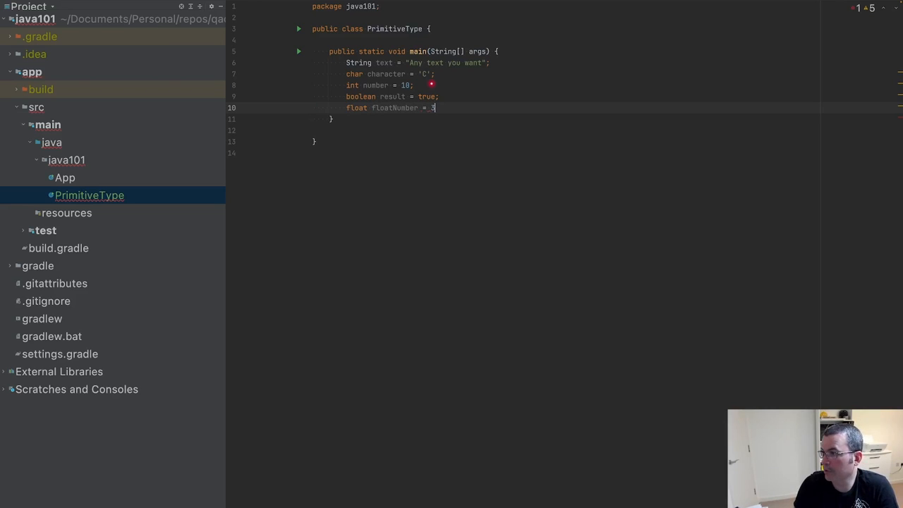
text(.)
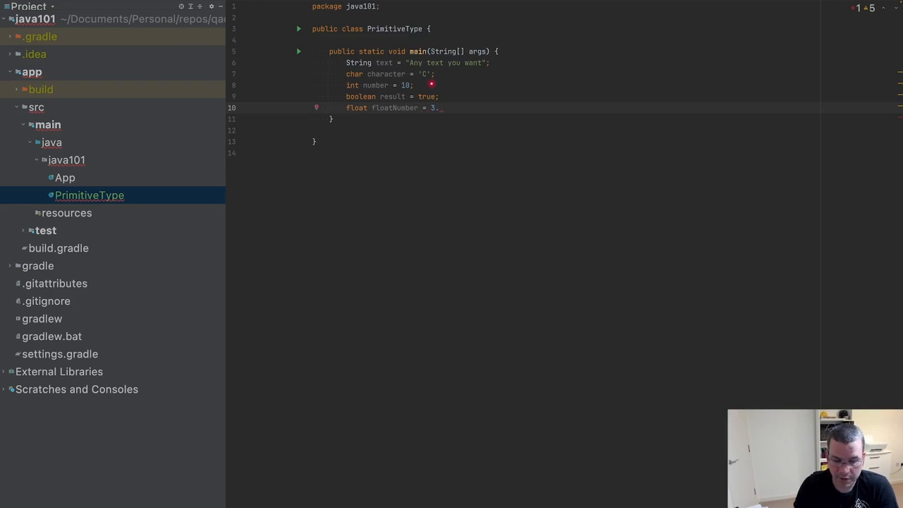
text(6)
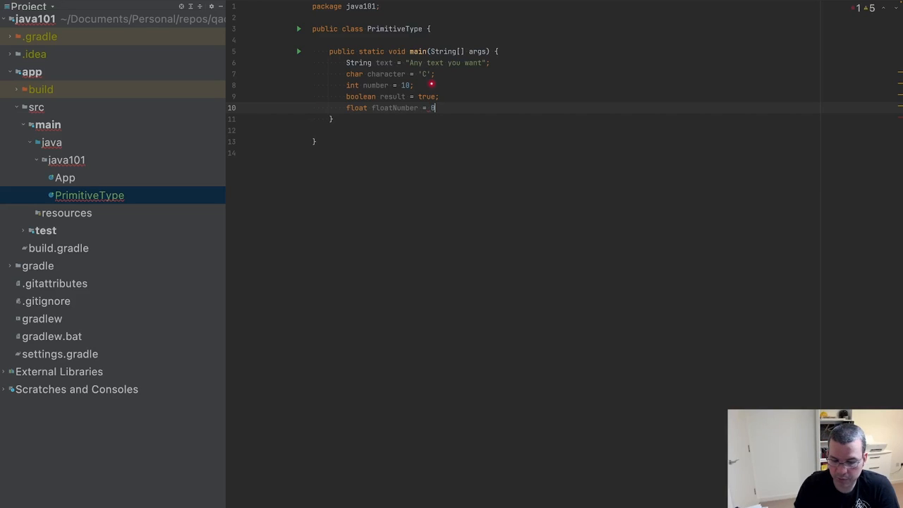
text(.02)
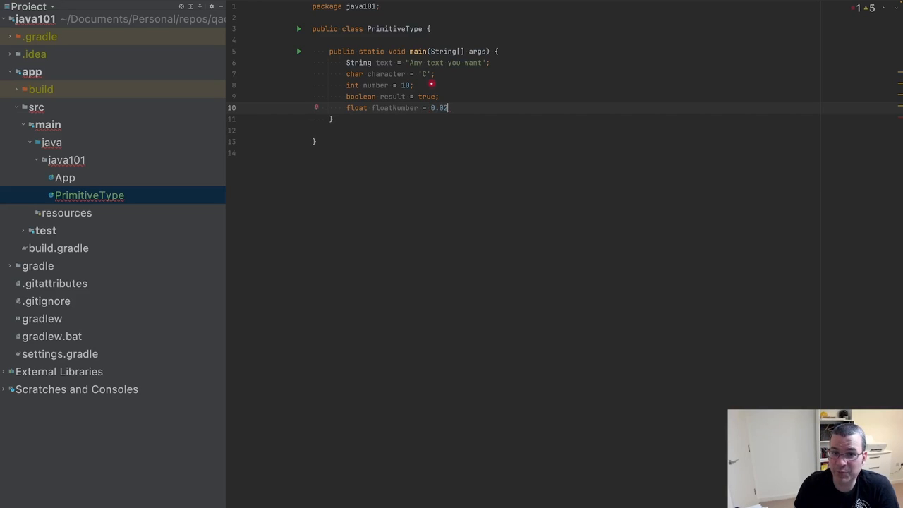
text(f;)
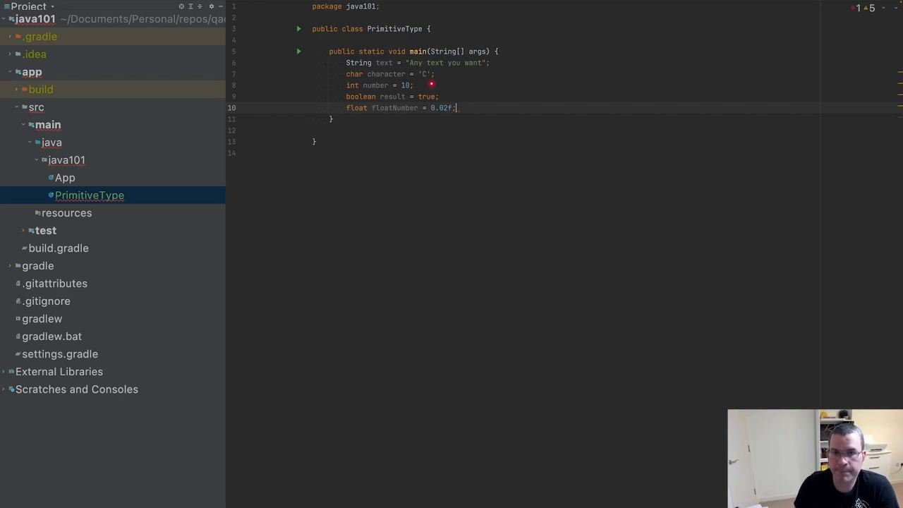
key(Backspace)
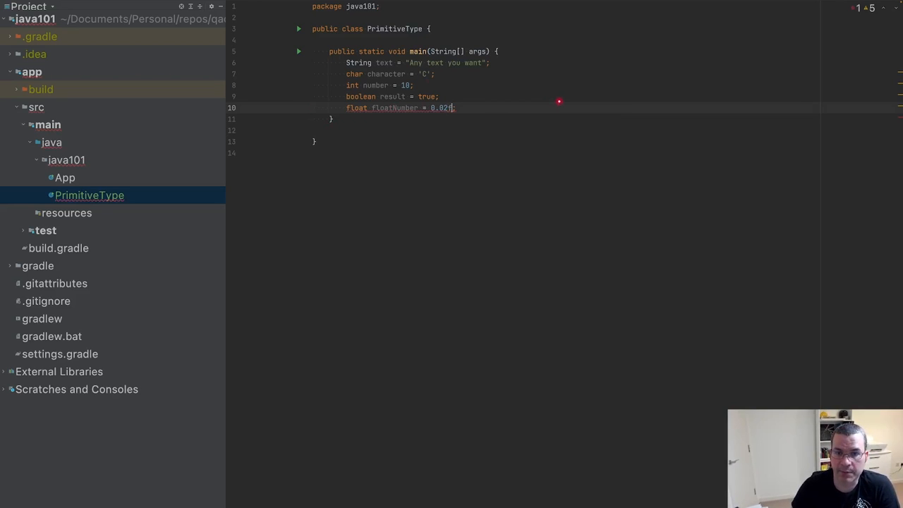
key(enter)
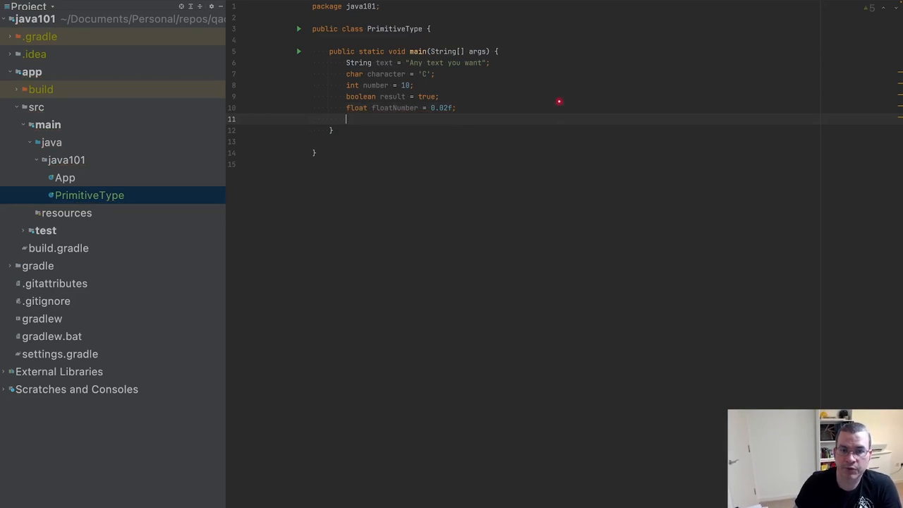
text(flaot floatNumber2 =)
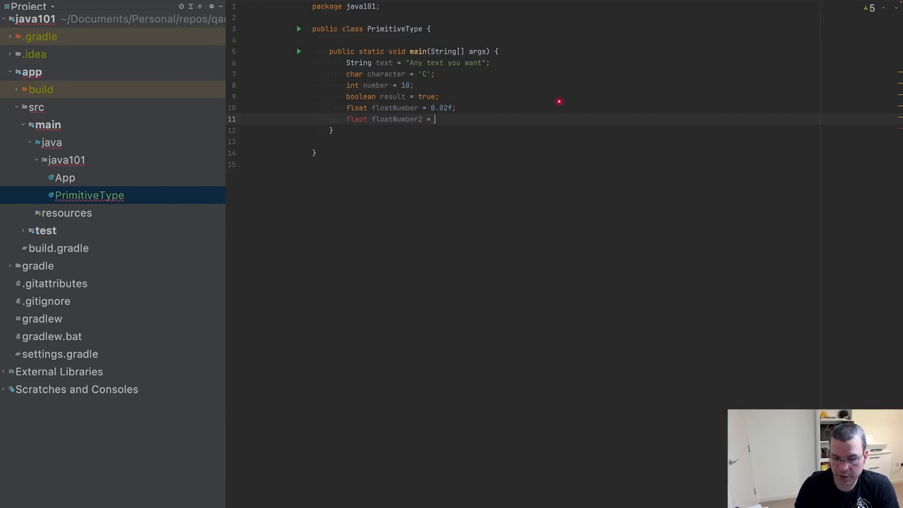
text(0.0)
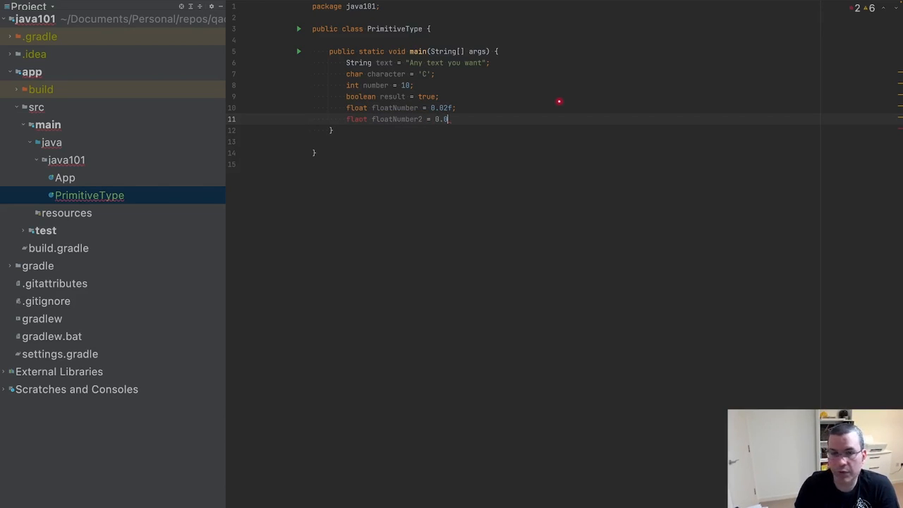
text(3f;)
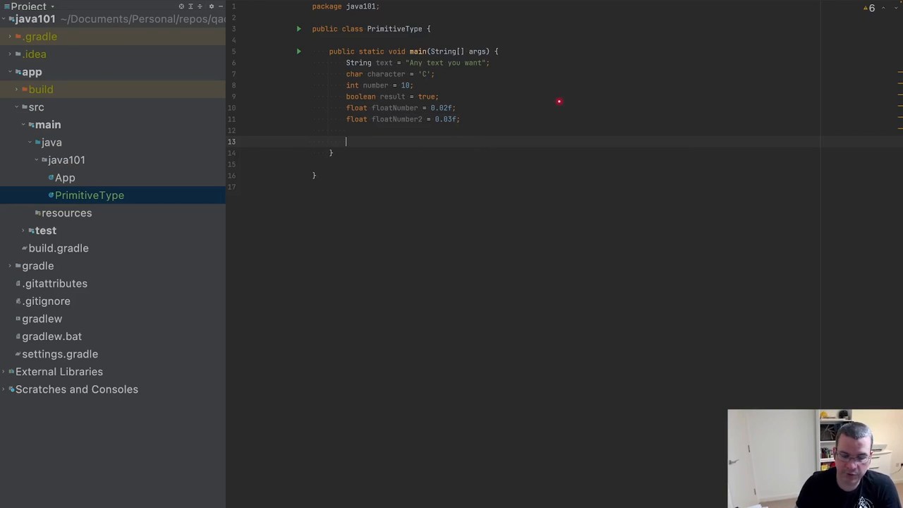
Write System.out.println("String: " + text); below the declarations.
text(System.out)
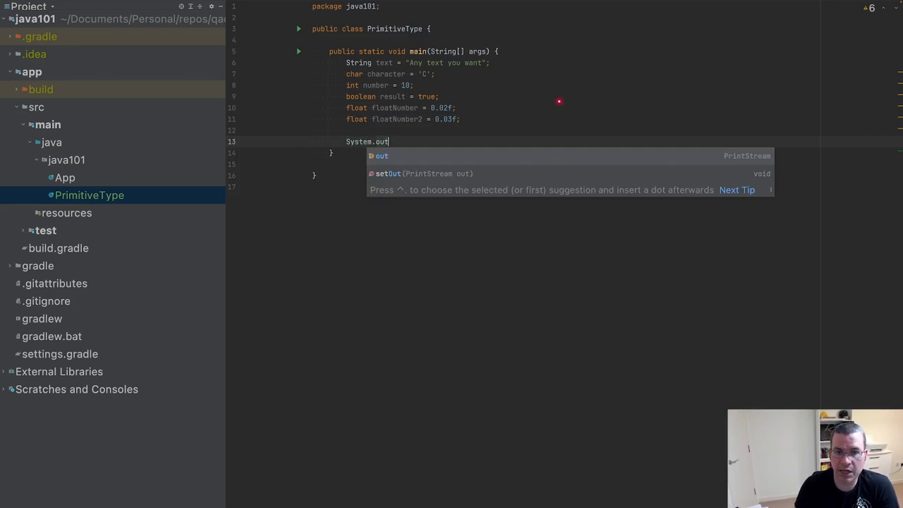
text(.println())
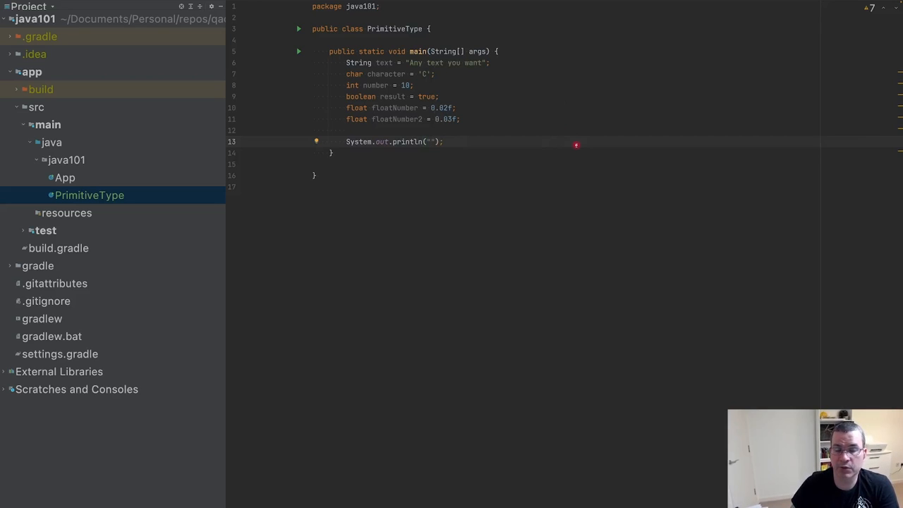
text(Stromg)
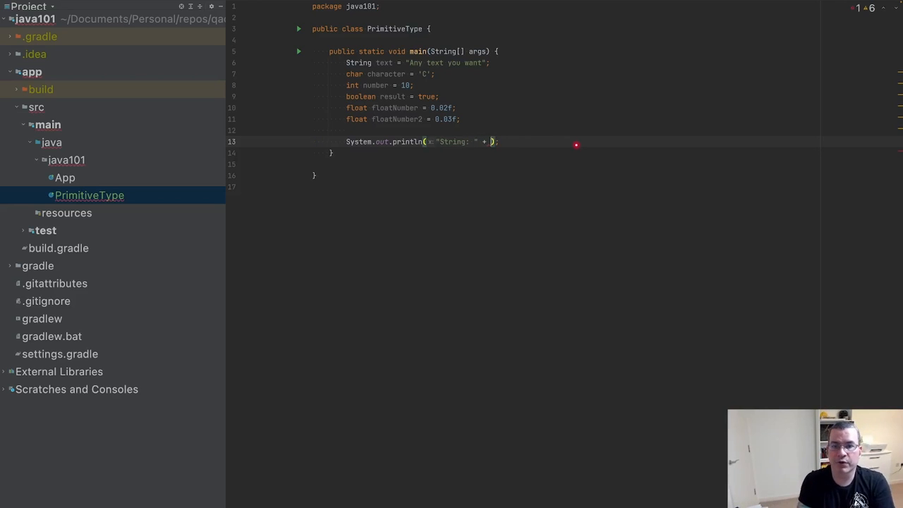
text(text)
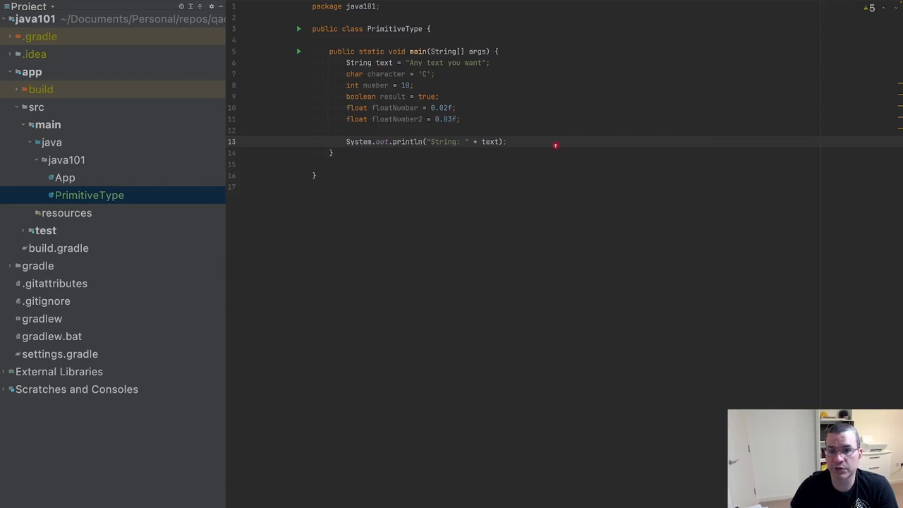
Add System.out.println("Char: " + character); as a second print statement.
click(505, 141)
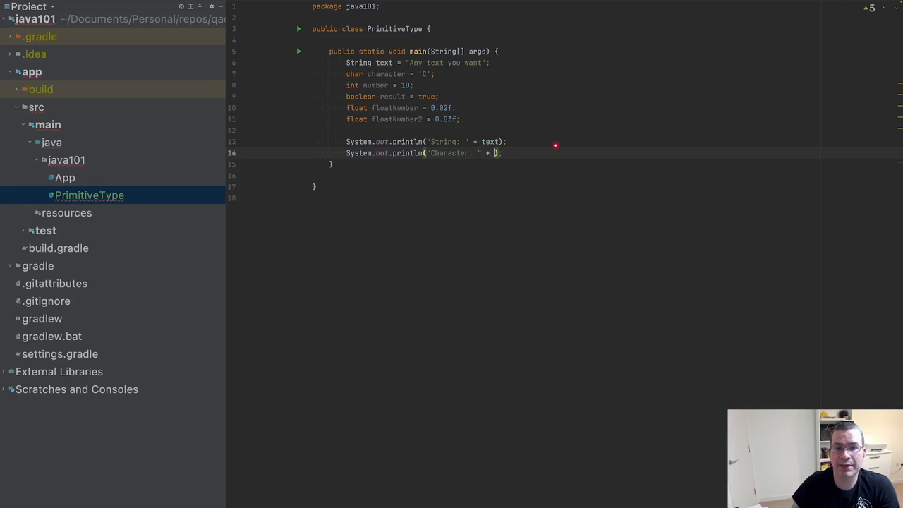
text(character)
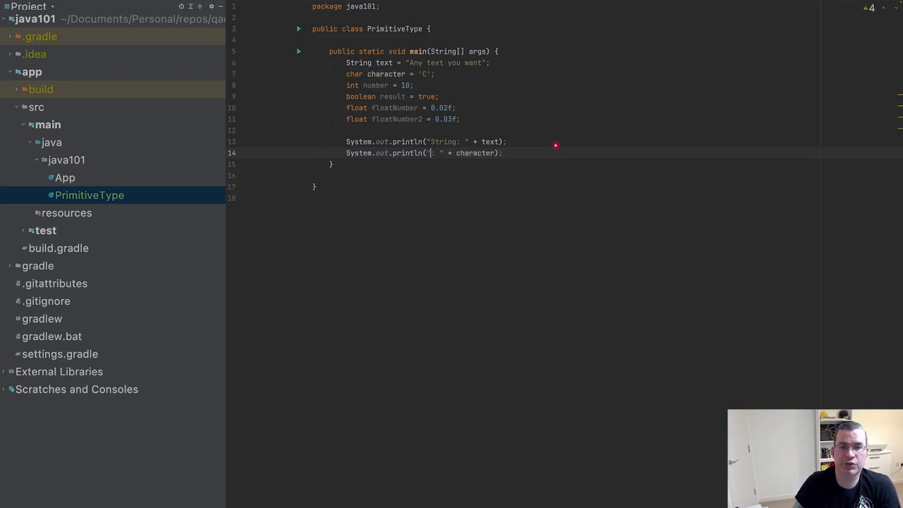
text(Char:)
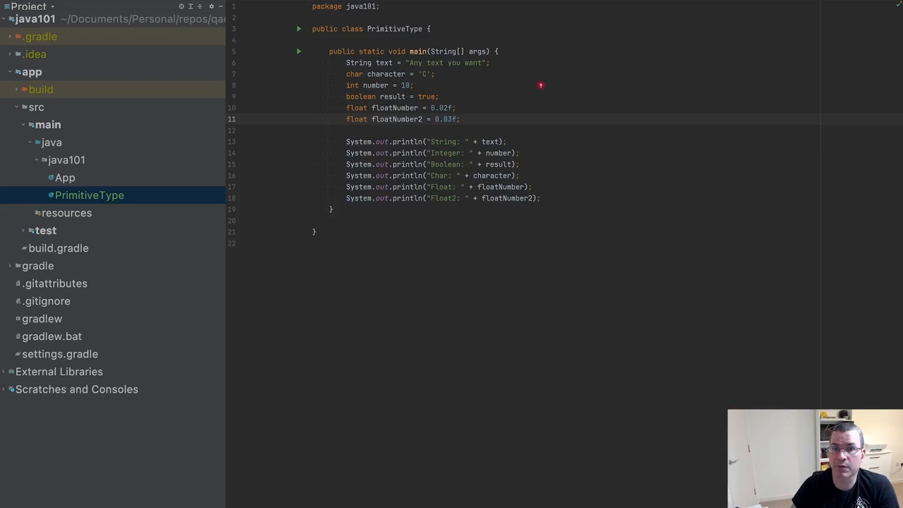
Declare float resultFloat = floatNumber2 - floatNumber; and print it labelled "Result float: ".
text(float)
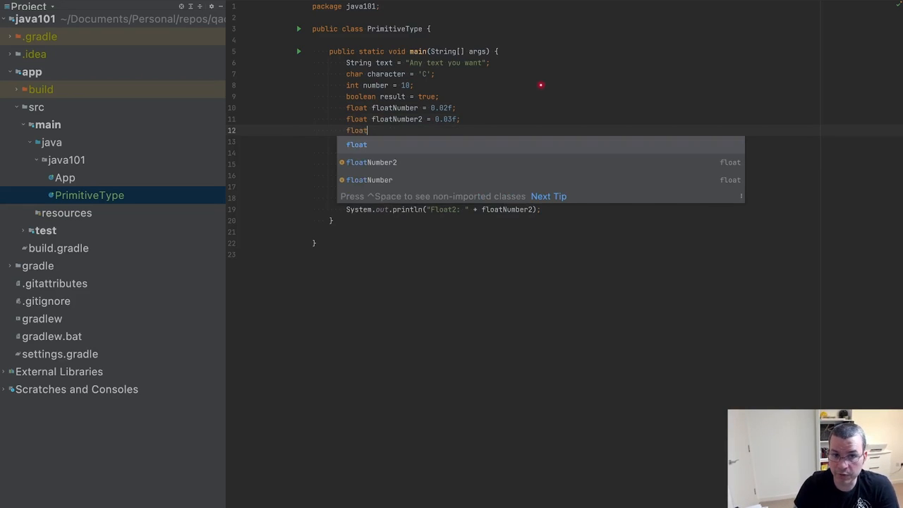
text(resultFloat = floatNumber2 -)
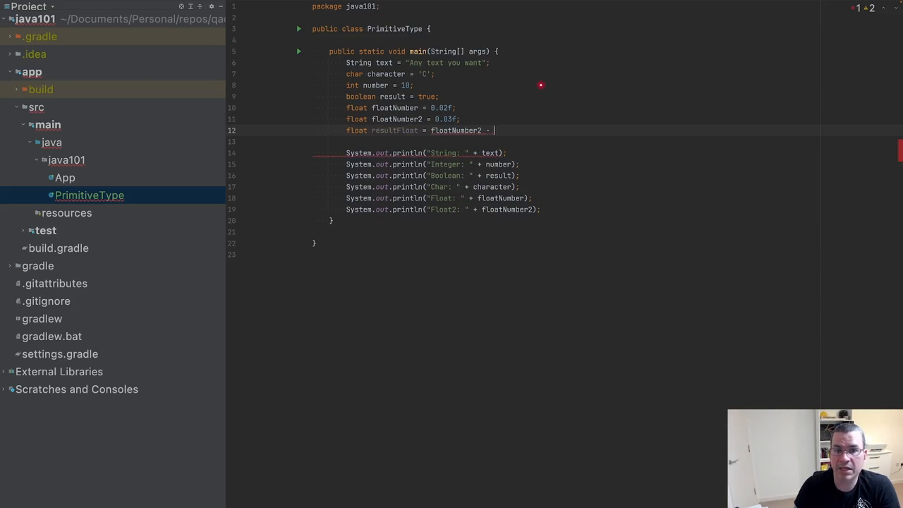
text(floatNumber;)
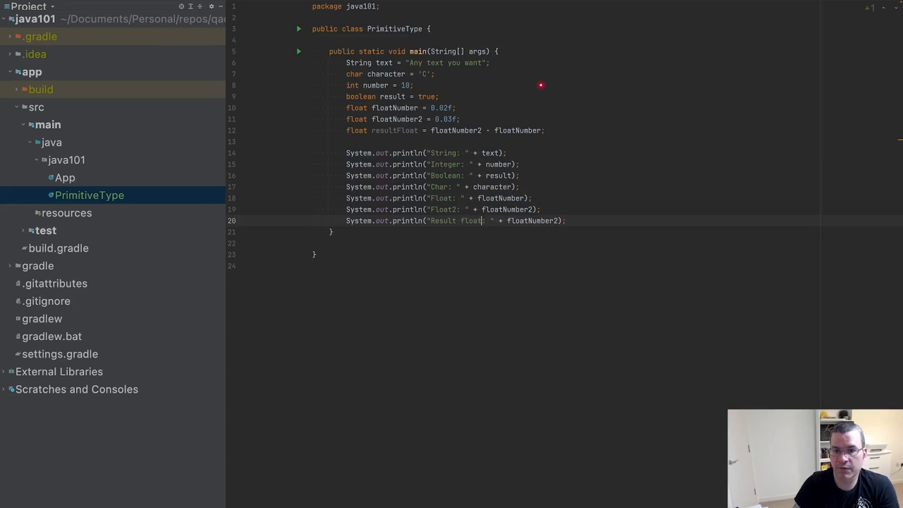
text(resultF)
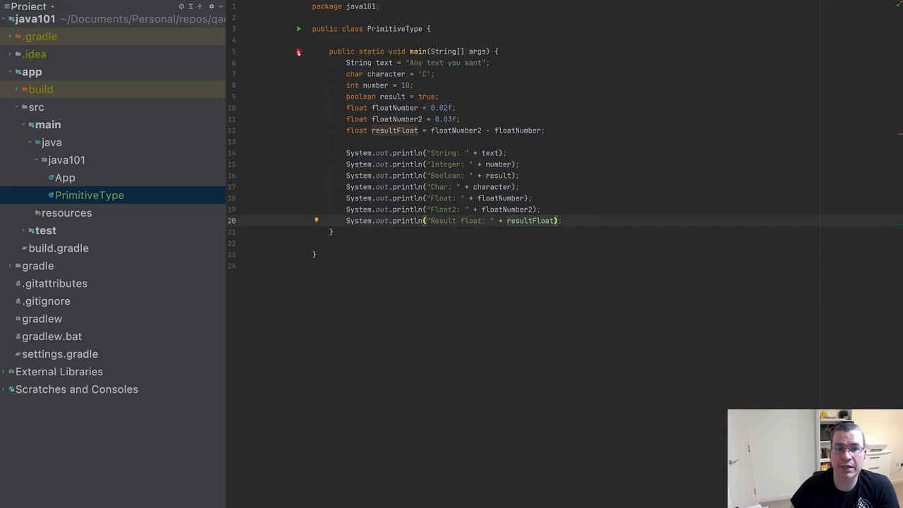
Run PrimitiveType.main() from the gutter arrow so the console prints Result float: 0.01.
click(299, 51)
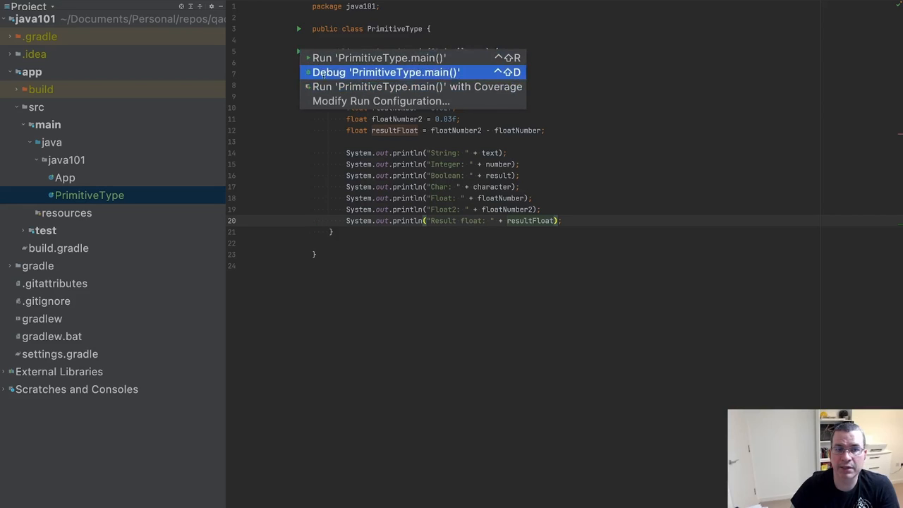
click(378, 58)
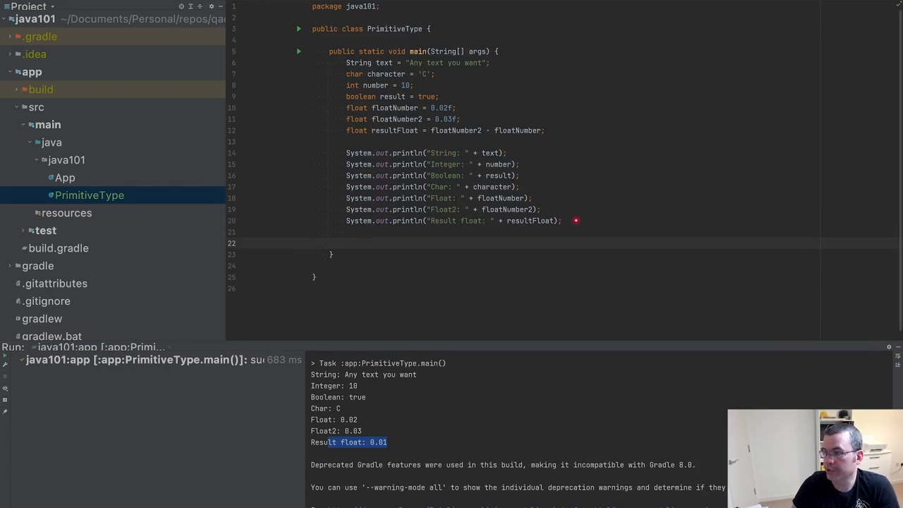
Declare double doubleNumber = 0.02; and double doubleNumber2 = 0.03;.
text(double)
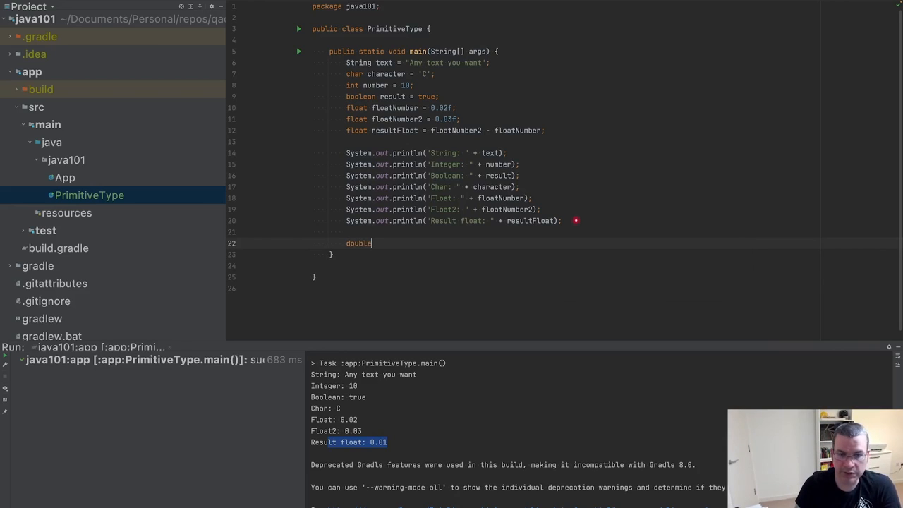
text(doulb)
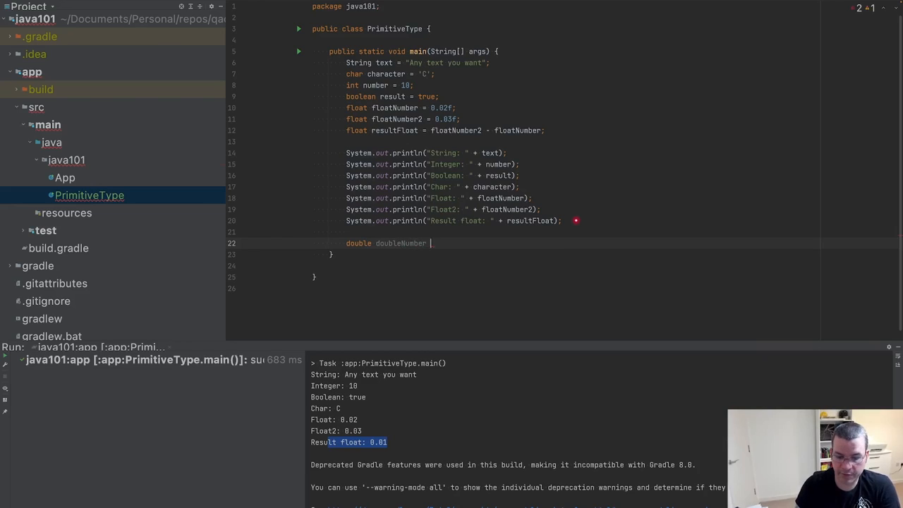
text(=)
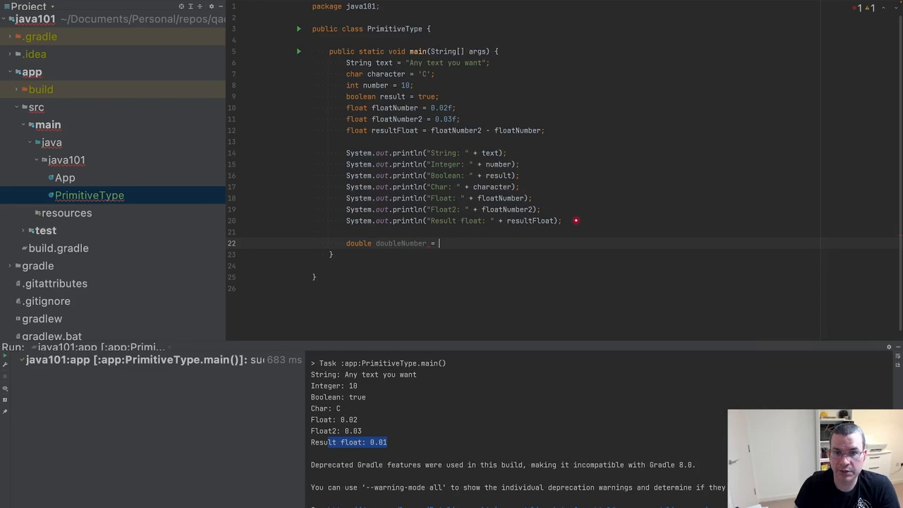
text(0.02;)
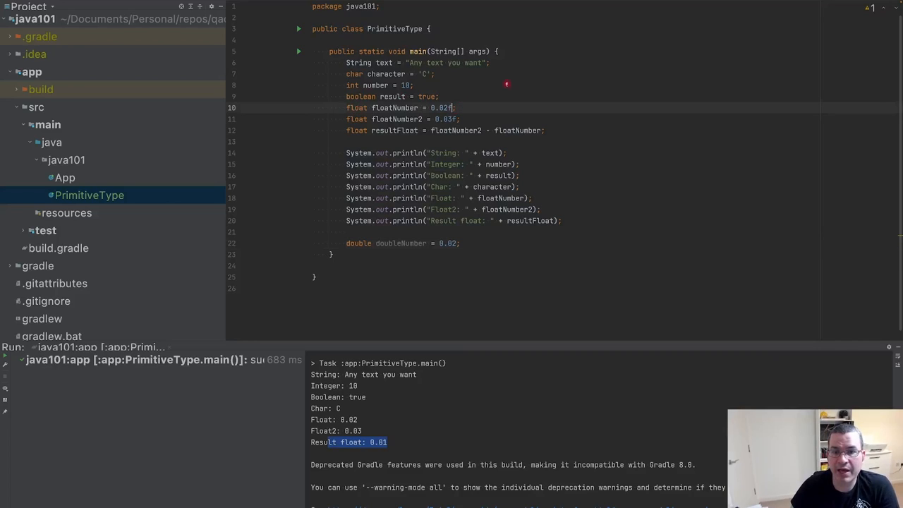
key(Backspace)
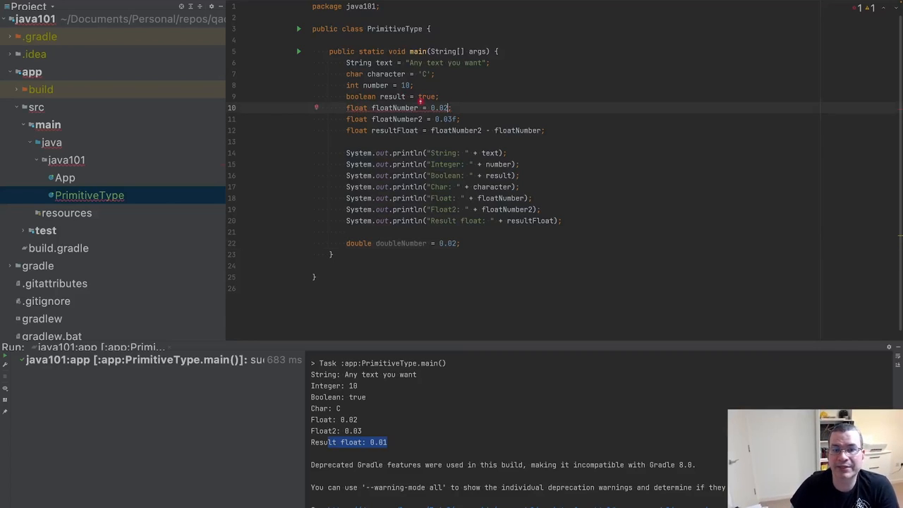
mouse_move(421, 107)
text(f)
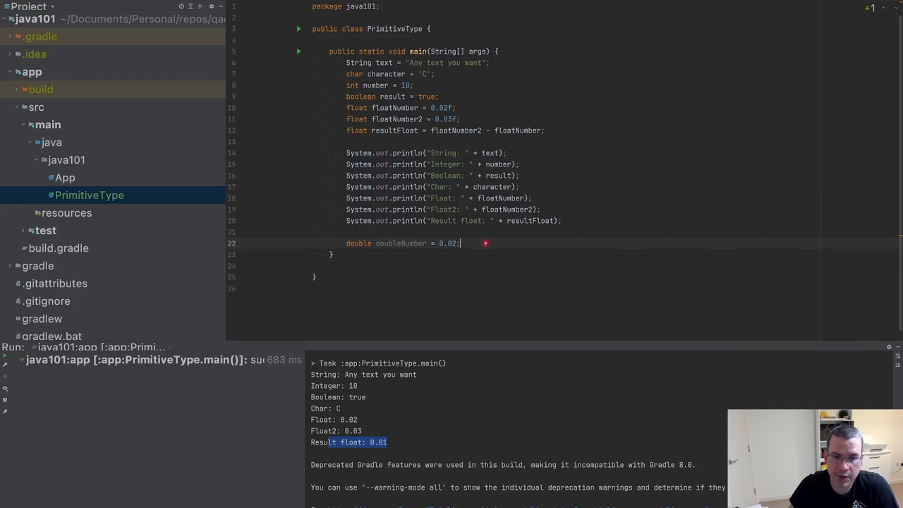
text(double doubl)
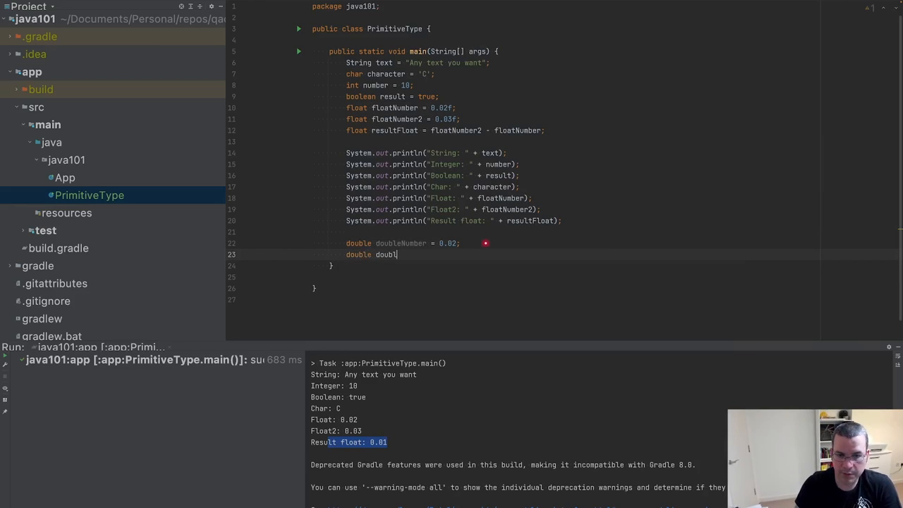
text(Number2 = 0.03;)
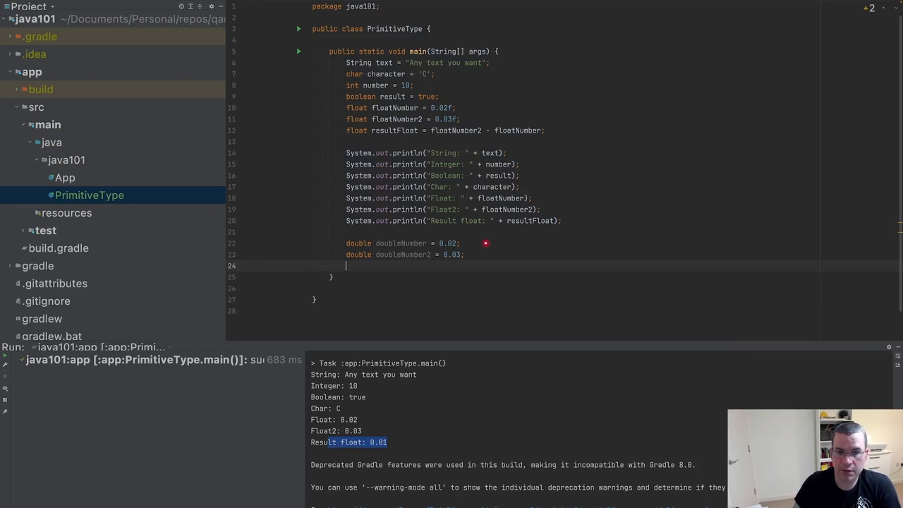
Declare double resultDouble = doubleNumber2 - doubleNumber; on a new line.
text(double)
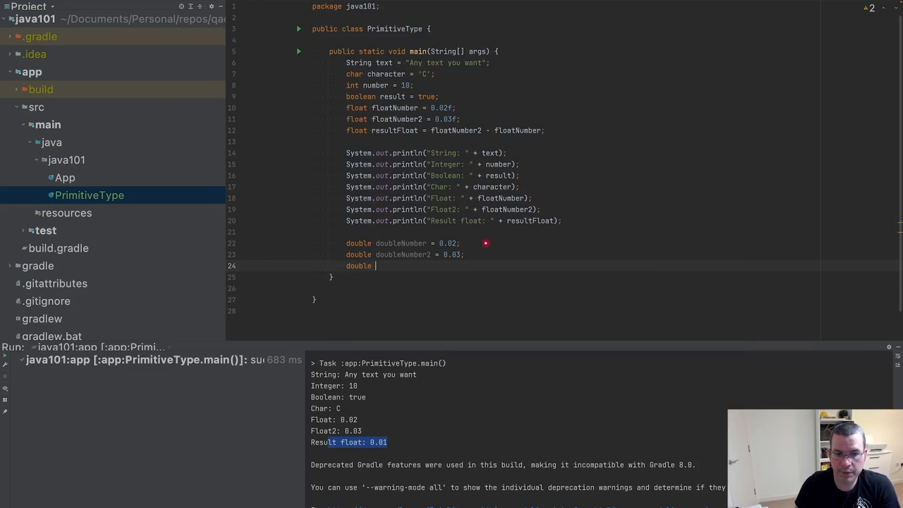
text(o)
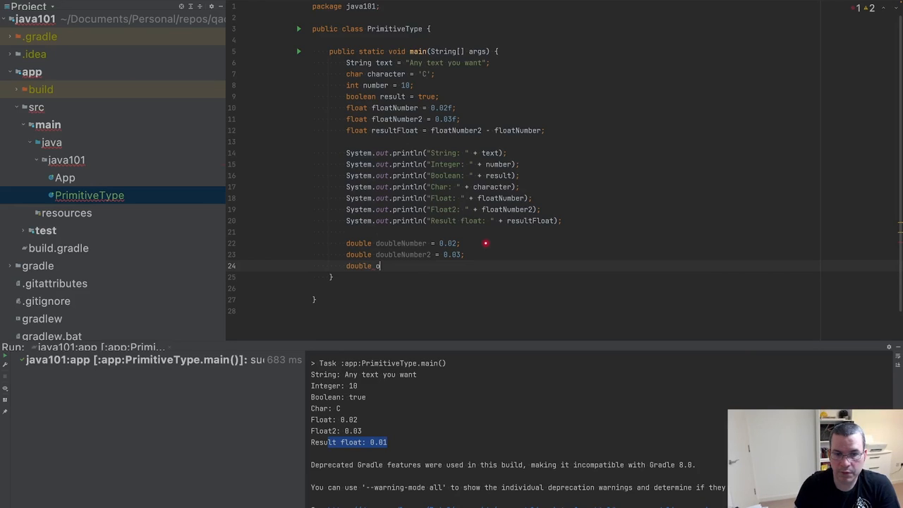
text(resultDouble)
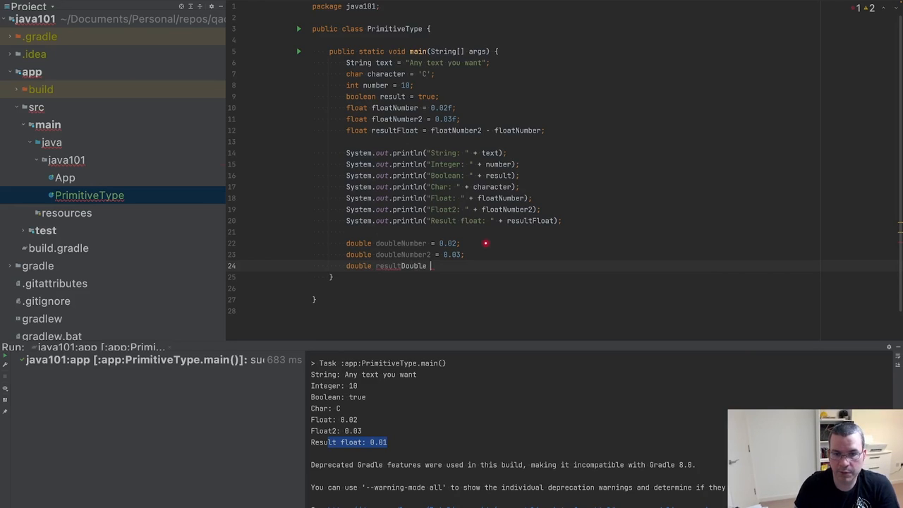
text(= doubleNumber2 -)
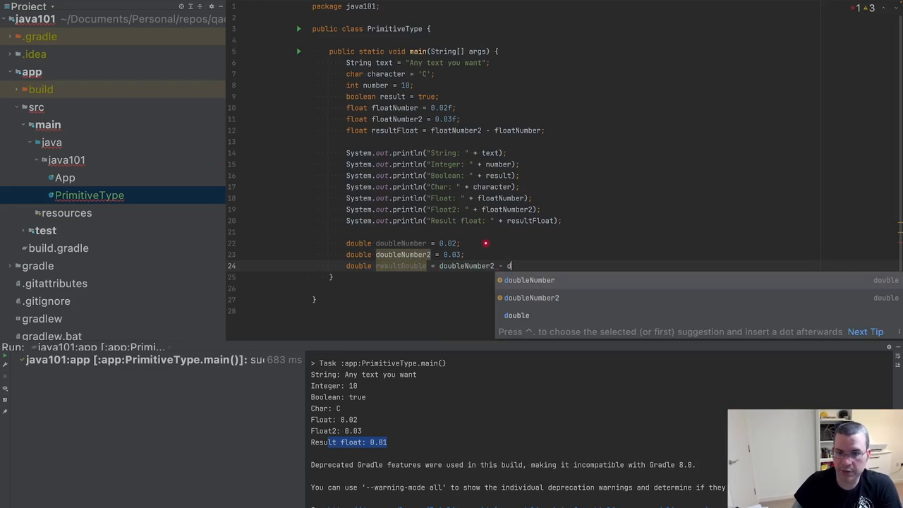
text(doubleNumber;)
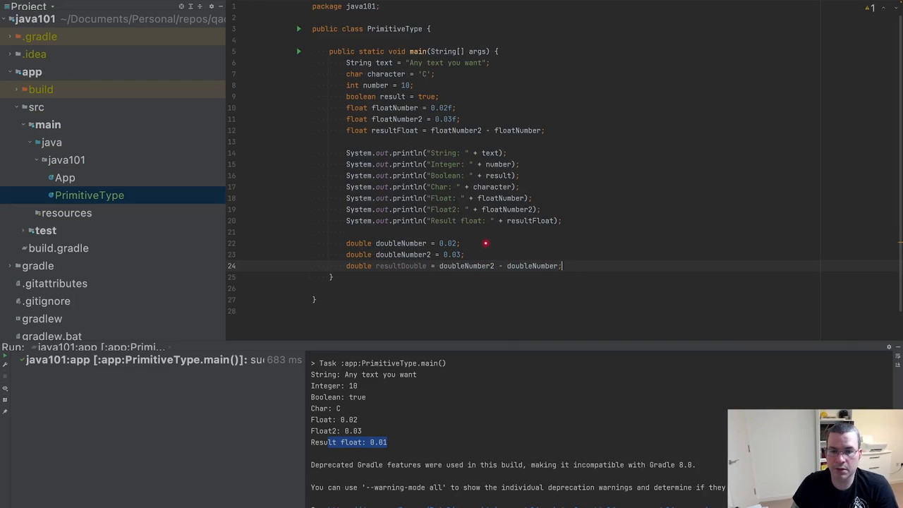
key(enter)
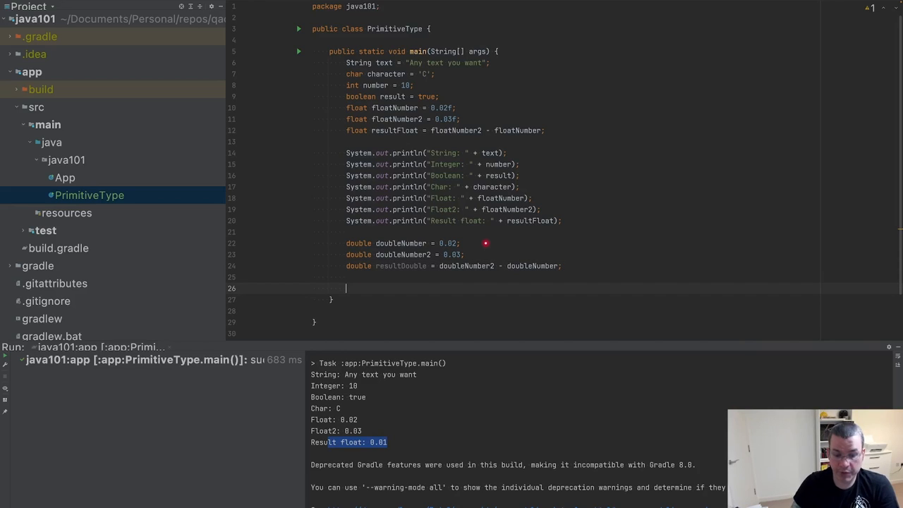
Add println statements for doubleNumber, doubleNumber2 and resultDouble via sout, rerun showing 0.009999999999999998.
text(sou)
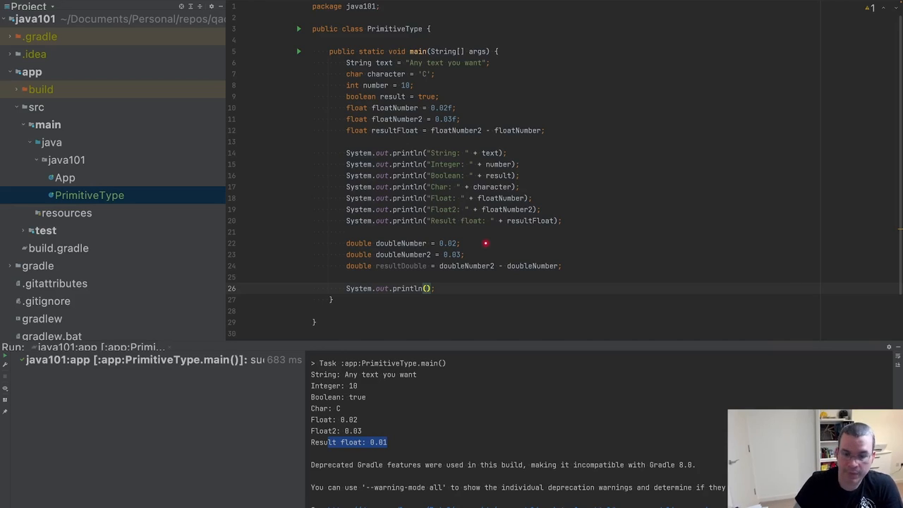
text(Double: " + doubleNumbe)
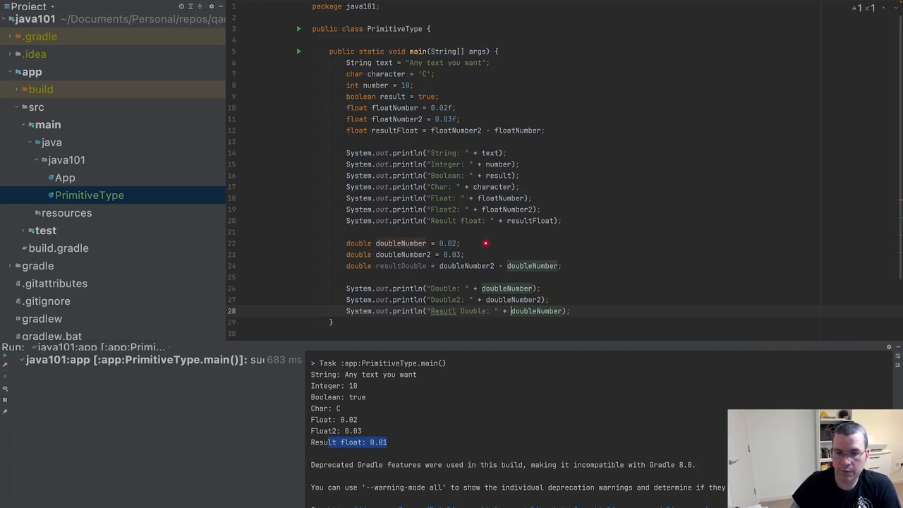
text(resultDouble)
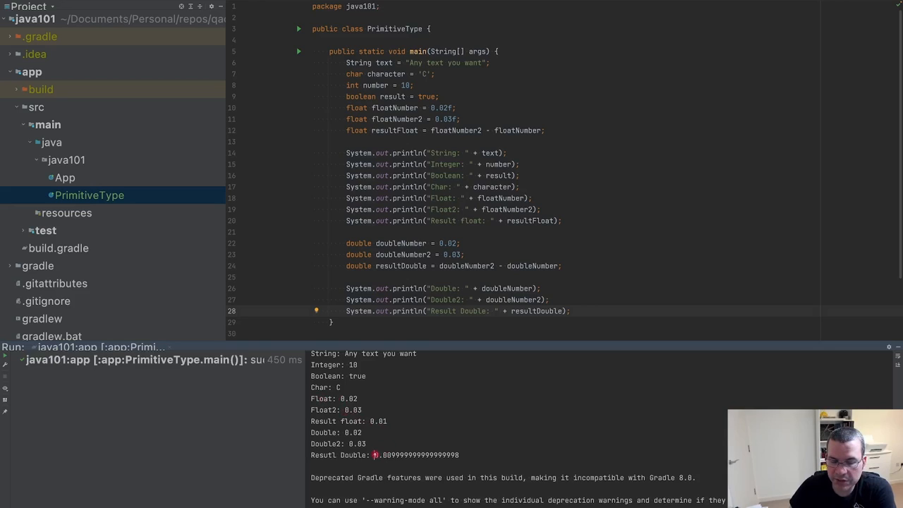
Select Result Double 0.009999999999999998 and Result float 0.01 in the console to compare them.
double_click(414, 454)
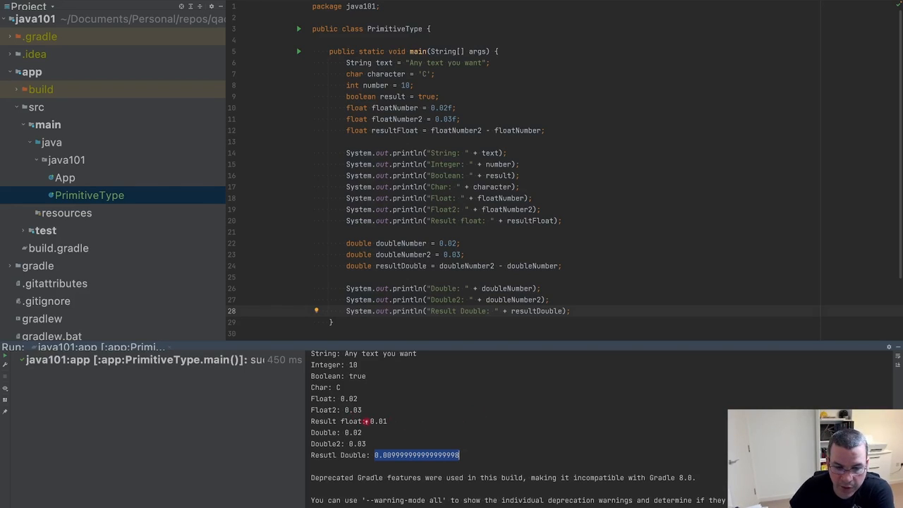
double_click(377, 421)
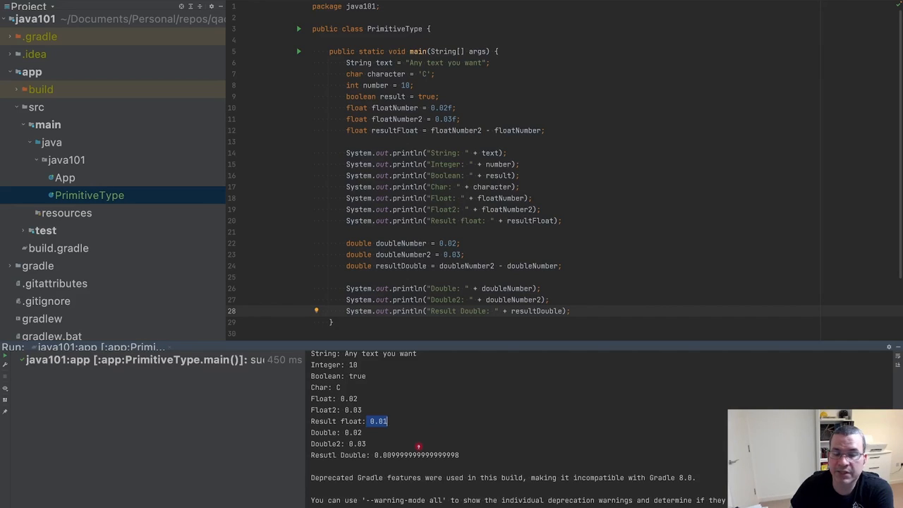
double_click(353, 455)
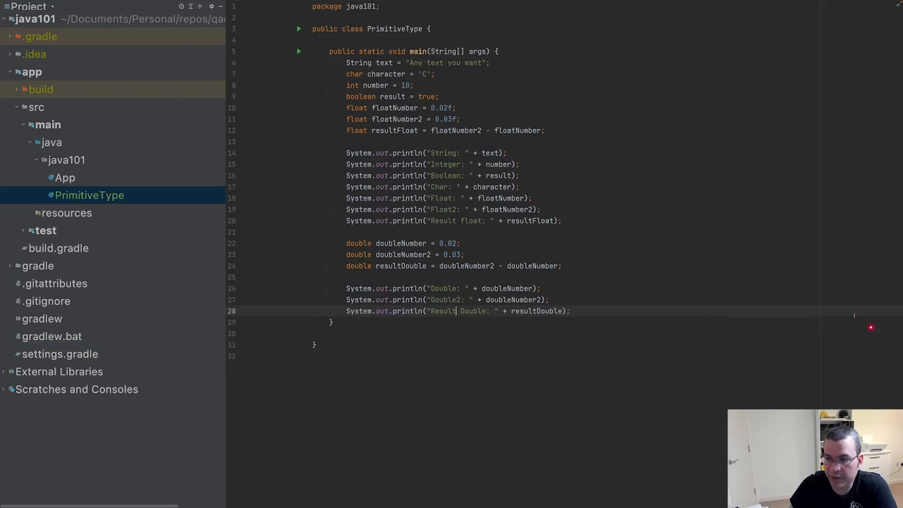
mouse_move(592, 227)
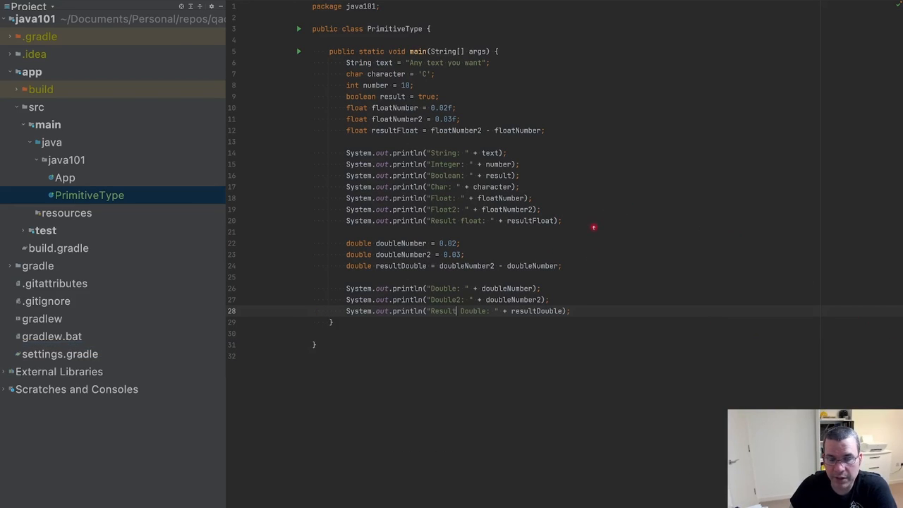